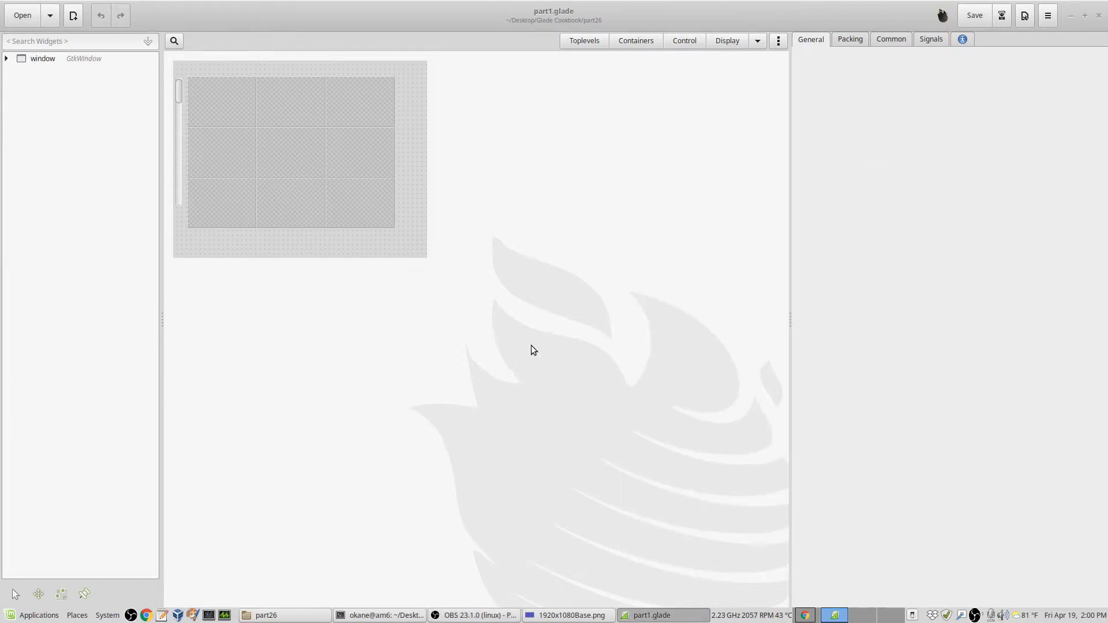
{"action": "mouse_move", "coordinate": [533, 363]}
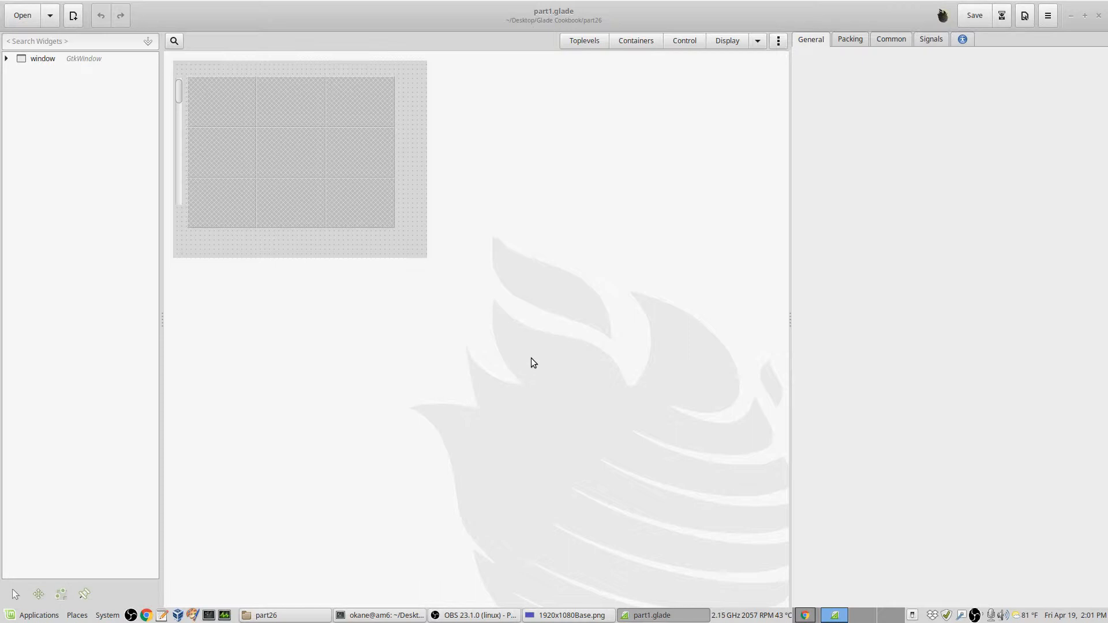
{"action": "mouse_move", "coordinate": [617, 340]}
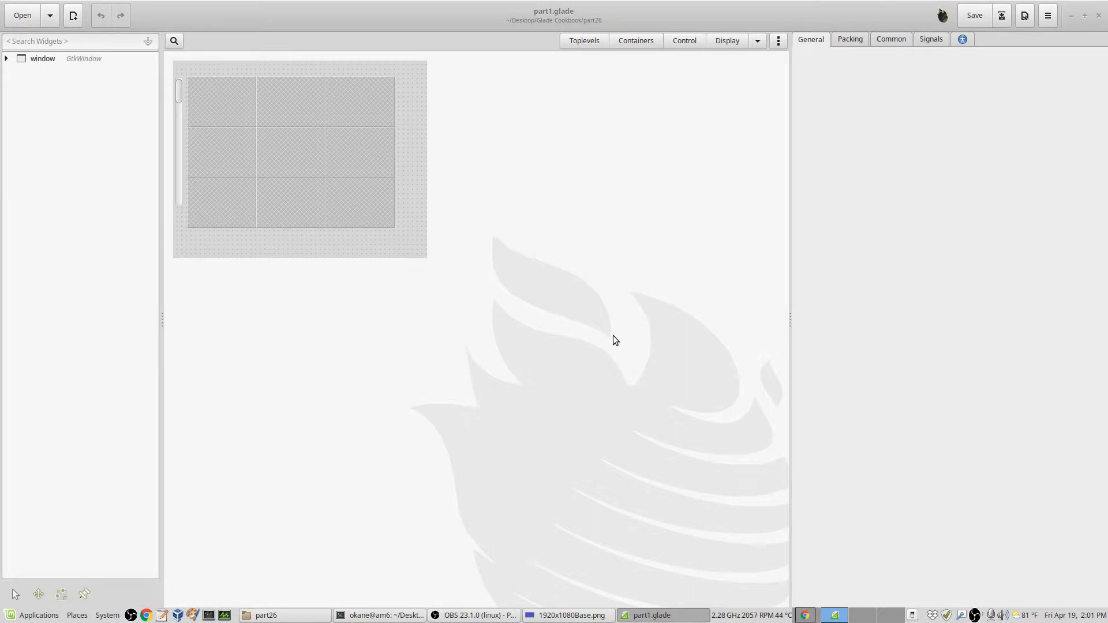
{"action": "mouse_move", "coordinate": [612, 341]}
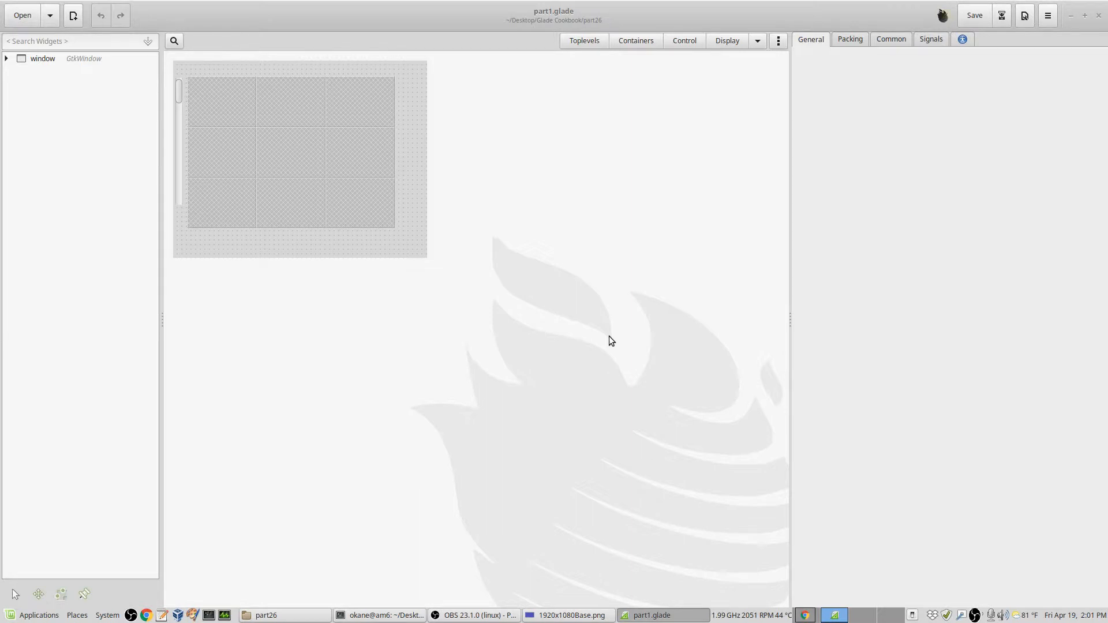
{"action": "mouse_move", "coordinate": [395, 207]}
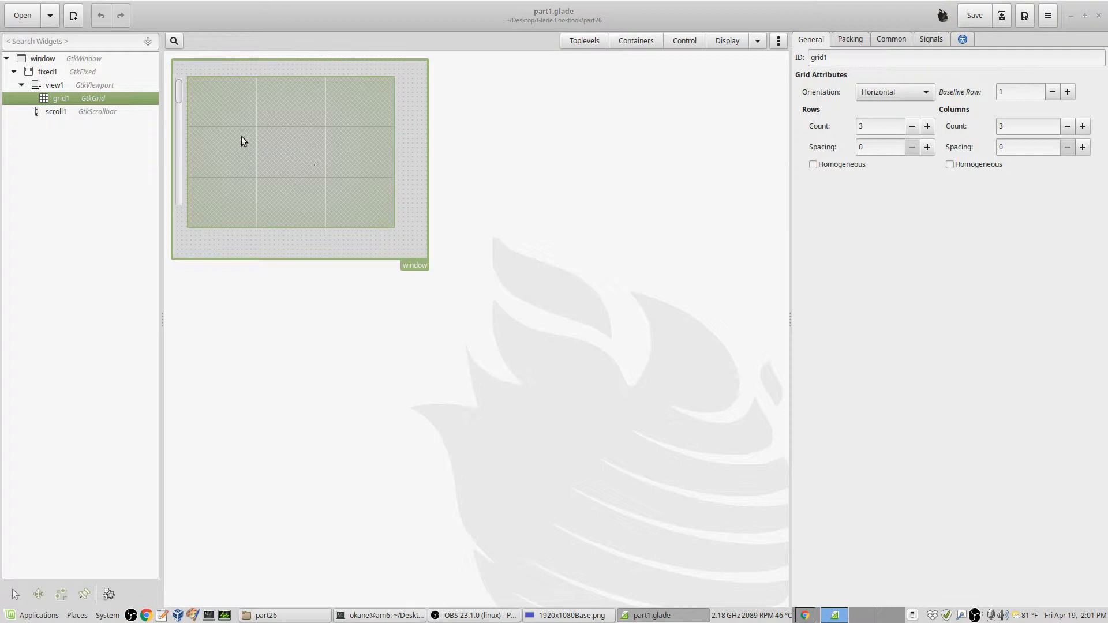
{"action": "mouse_move", "coordinate": [238, 212]}
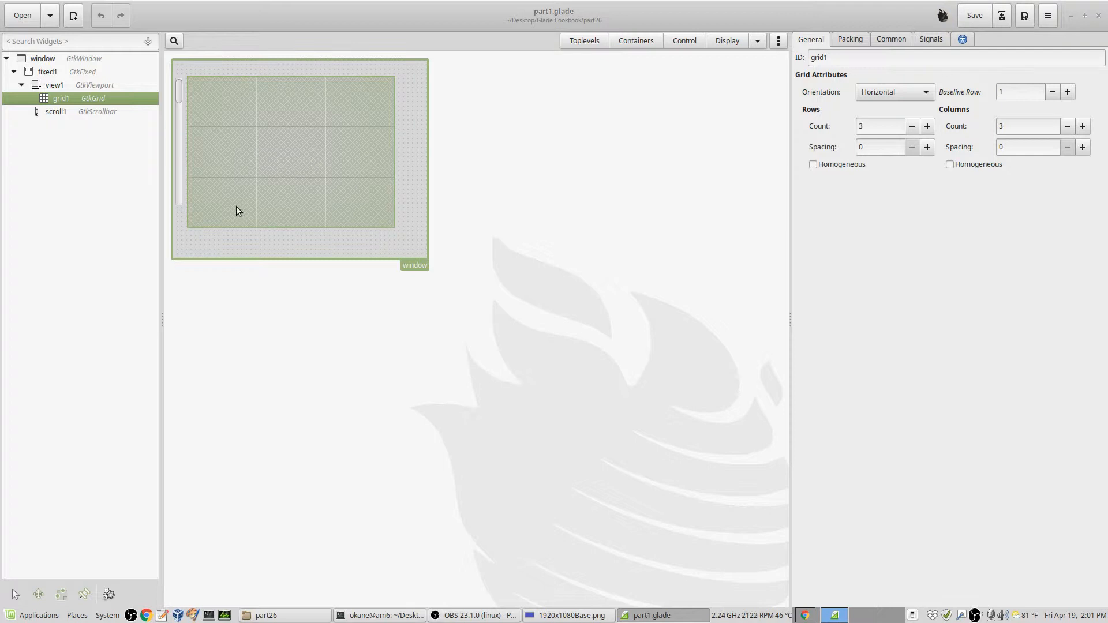
{"action": "mouse_move", "coordinate": [207, 235]}
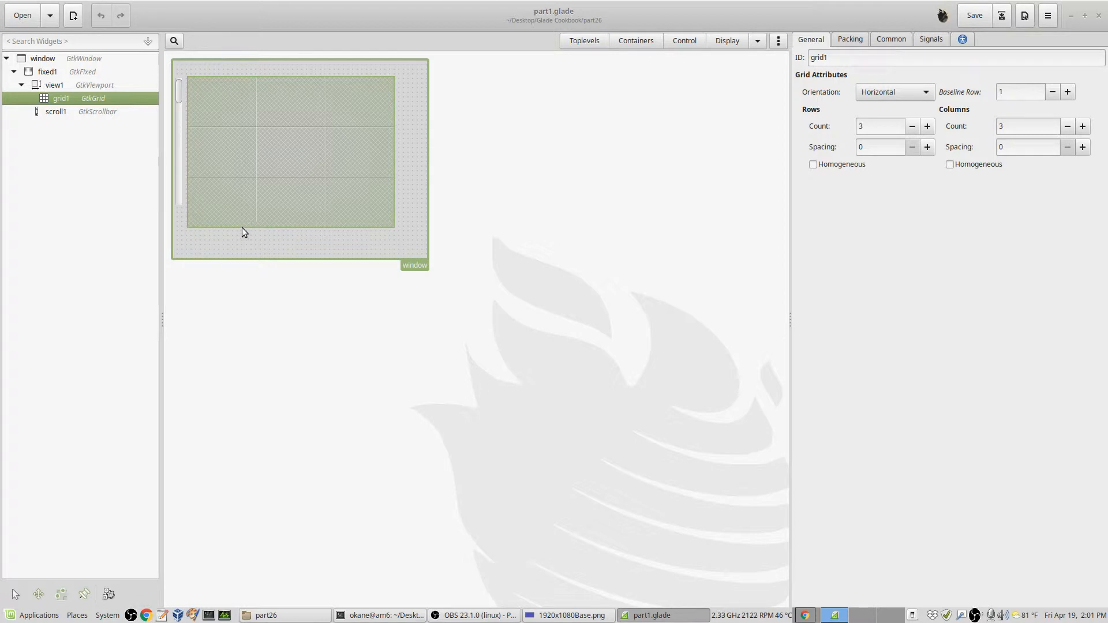
{"action": "mouse_move", "coordinate": [242, 347]}
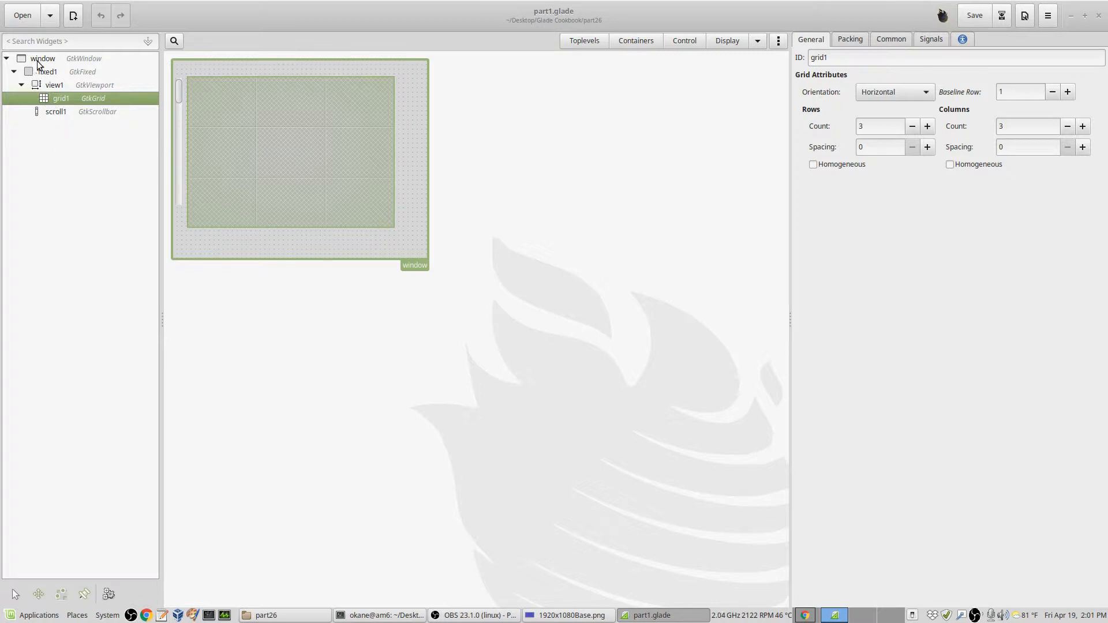
Step: Inspect the viewport, grid and separate scrollbar attributes in the widget tree
{"action": "left_click", "coordinate": [54, 85]}
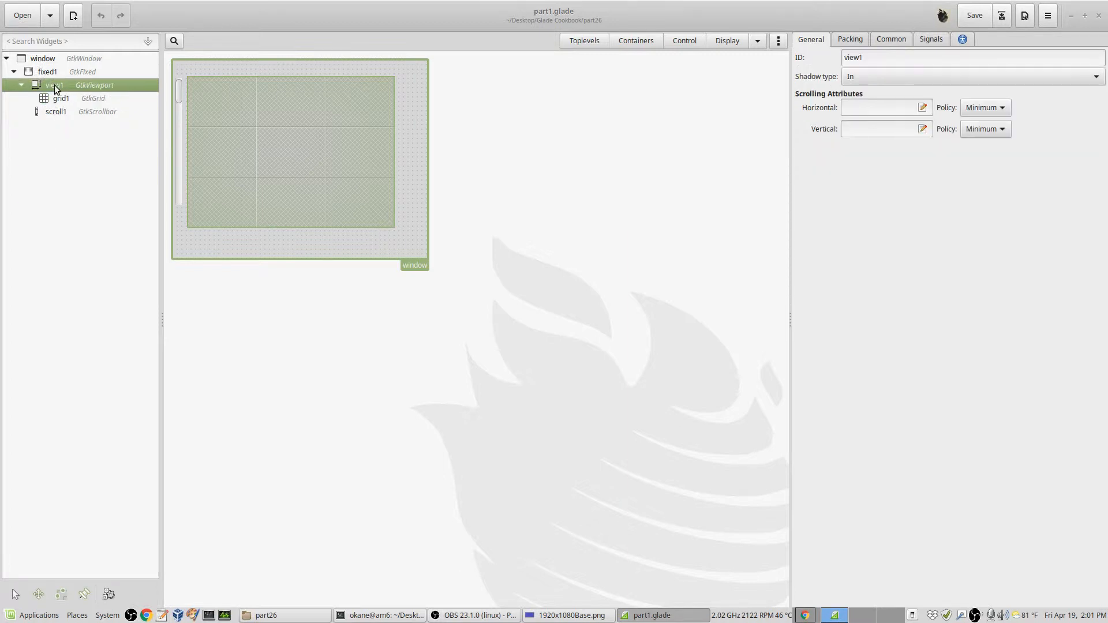
{"action": "left_click", "coordinate": [61, 98]}
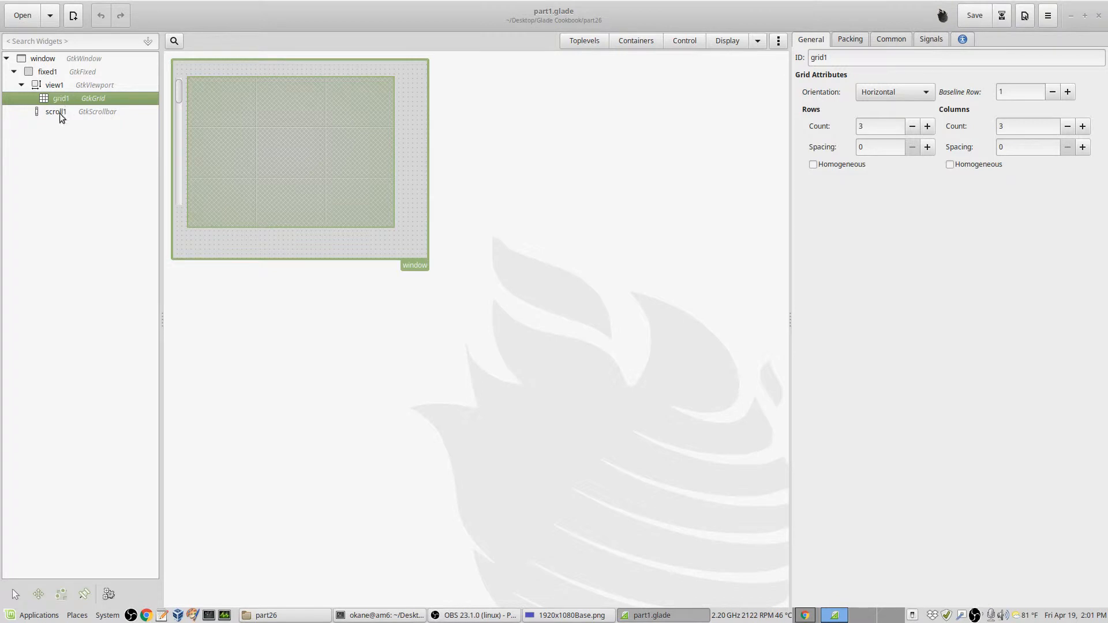
{"action": "left_click", "coordinate": [56, 112]}
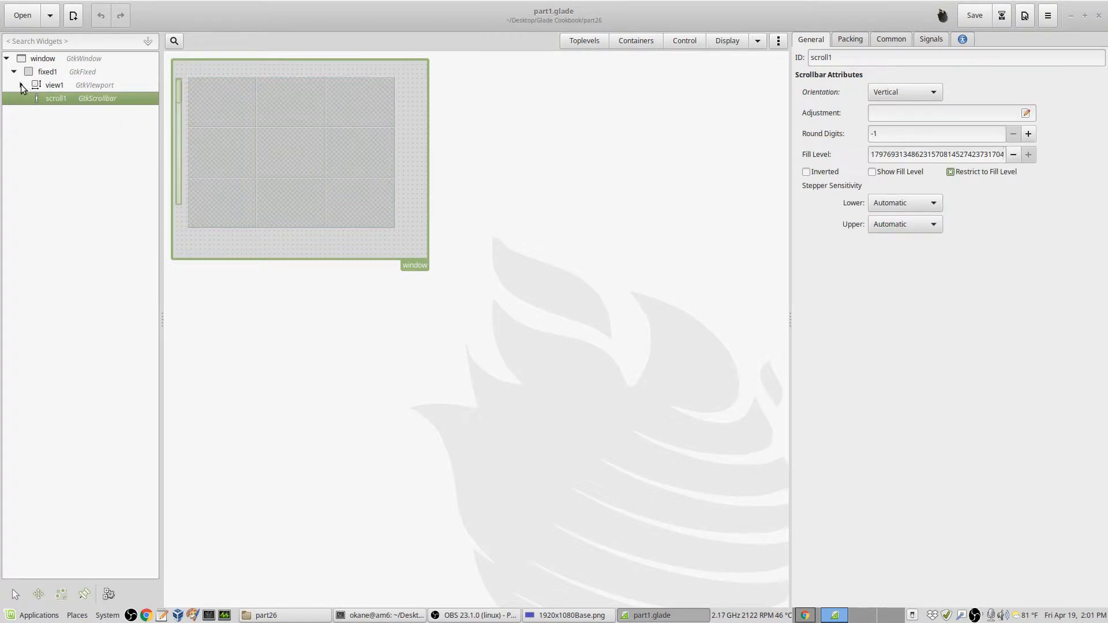
{"action": "left_click", "coordinate": [20, 85]}
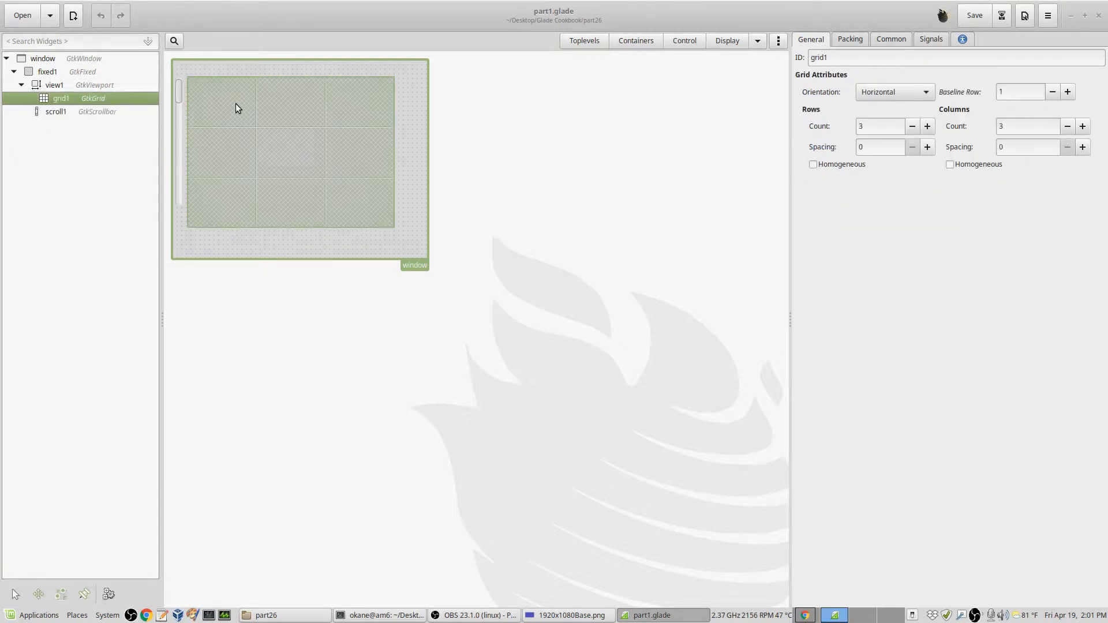
{"action": "mouse_move", "coordinate": [565, 194]}
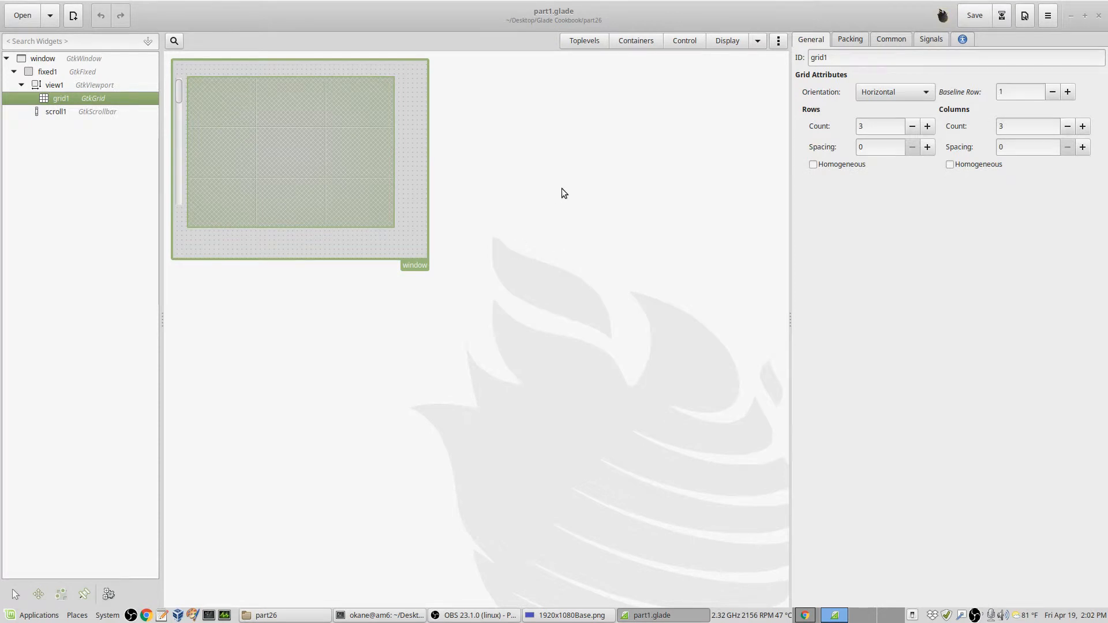
{"action": "mouse_move", "coordinate": [229, 238]}
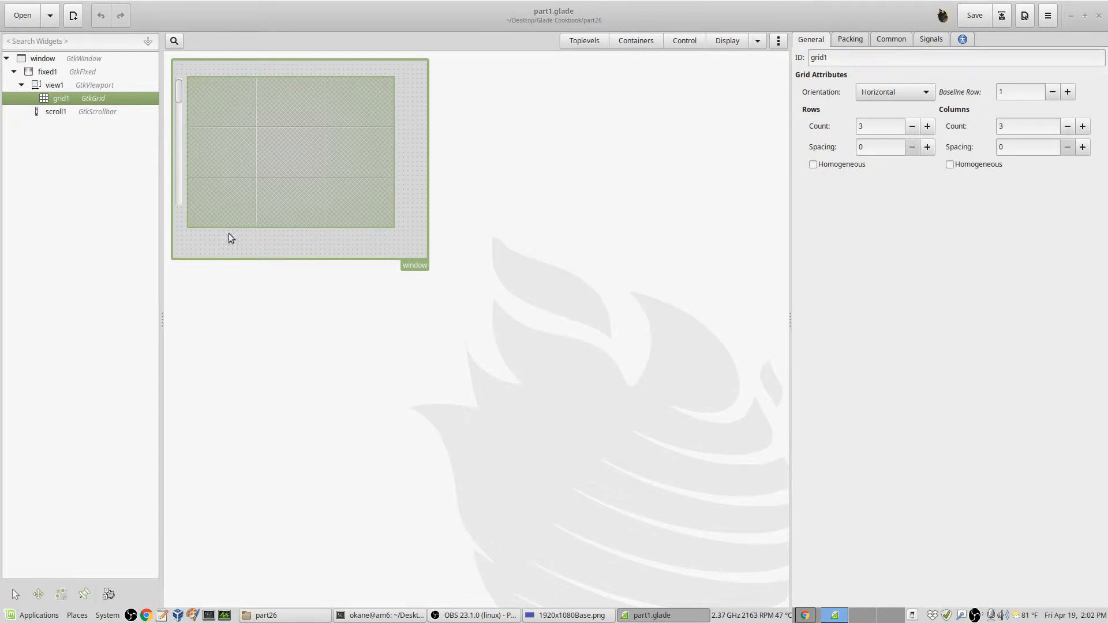
{"action": "mouse_move", "coordinate": [216, 246]}
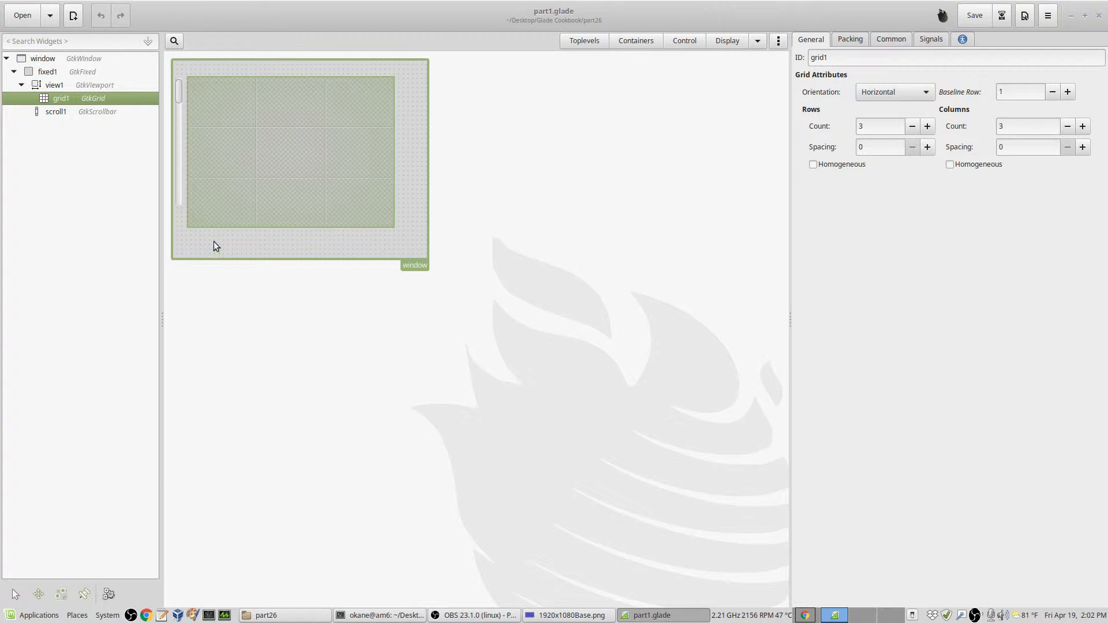
{"action": "mouse_move", "coordinate": [566, 211]}
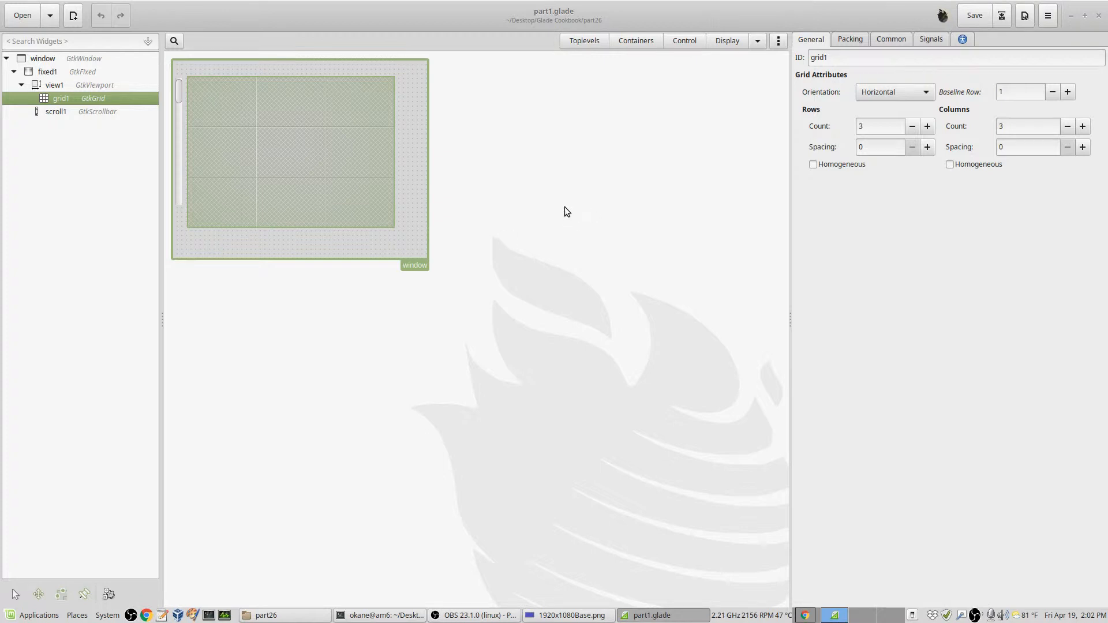
{"action": "mouse_move", "coordinate": [556, 215]}
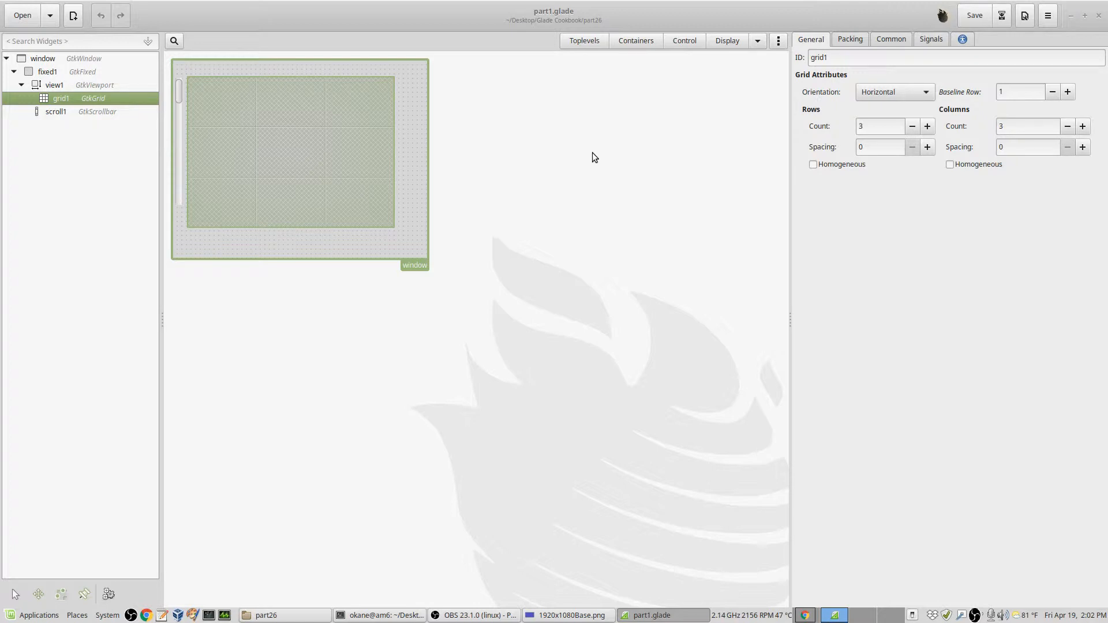
{"action": "mouse_move", "coordinate": [691, 160]}
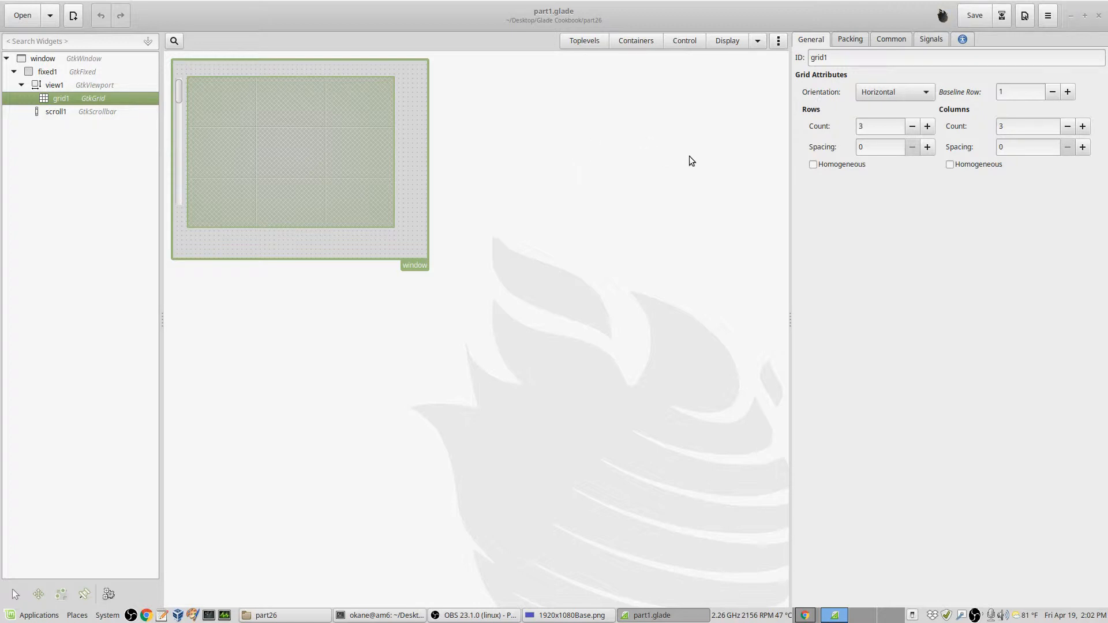
{"action": "mouse_move", "coordinate": [697, 181]}
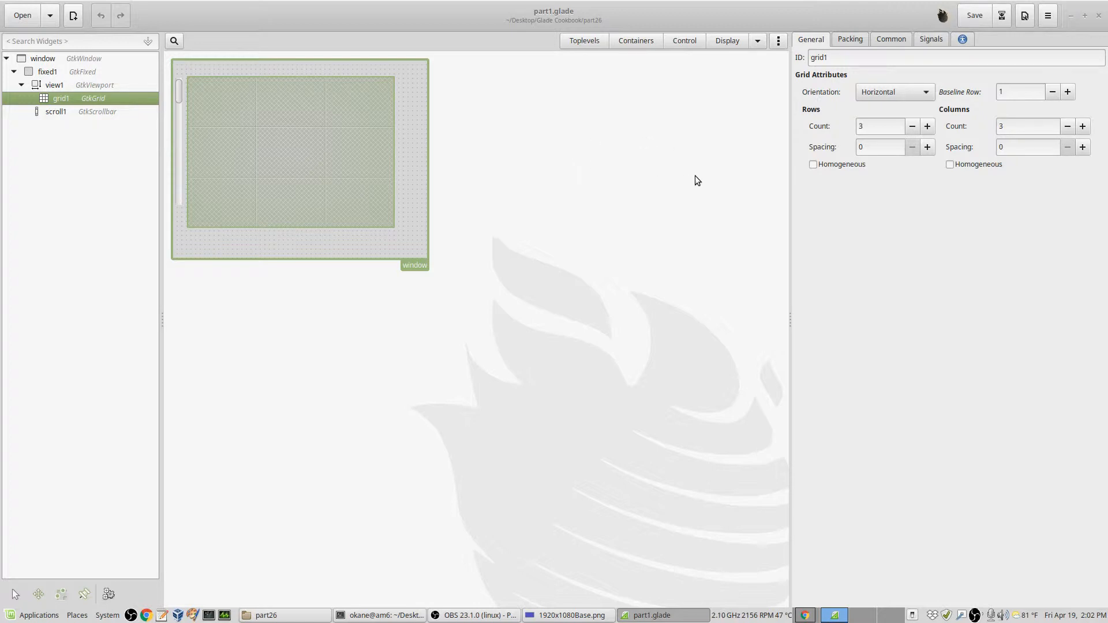
{"action": "mouse_move", "coordinate": [618, 154]}
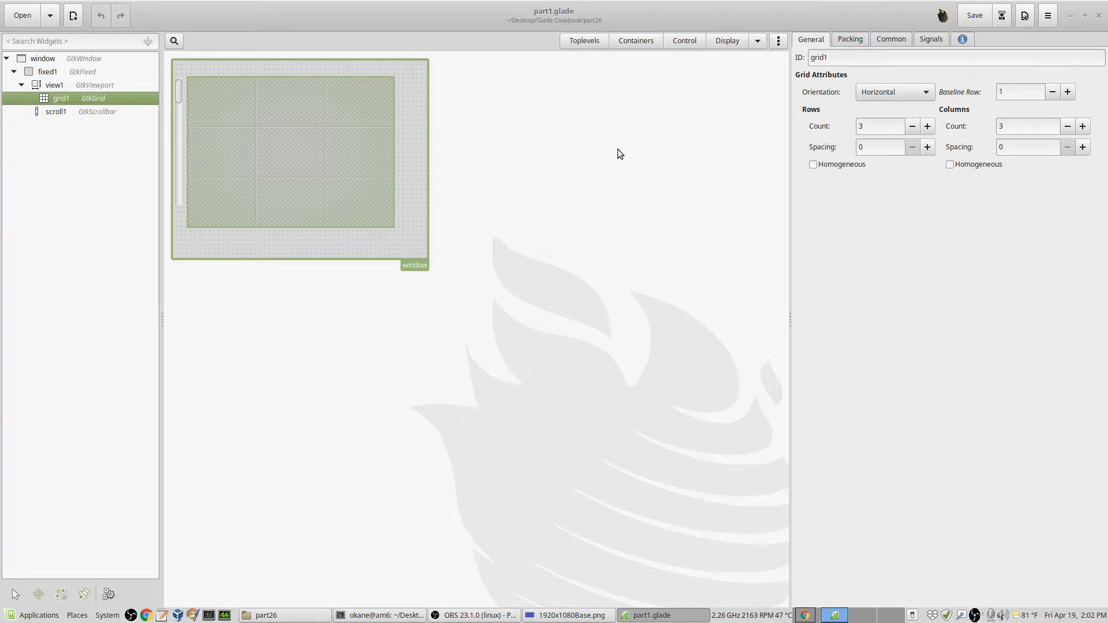
{"action": "mouse_move", "coordinate": [637, 178]}
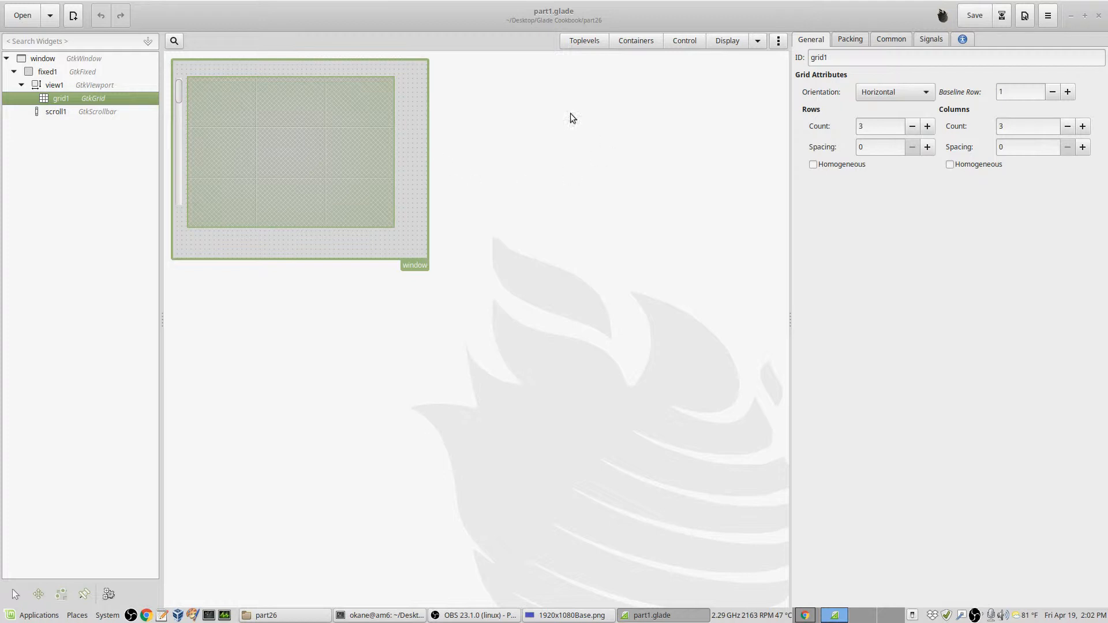
Step: Select scroll1 and show its Common settings with height request 220
{"action": "left_click", "coordinate": [56, 112]}
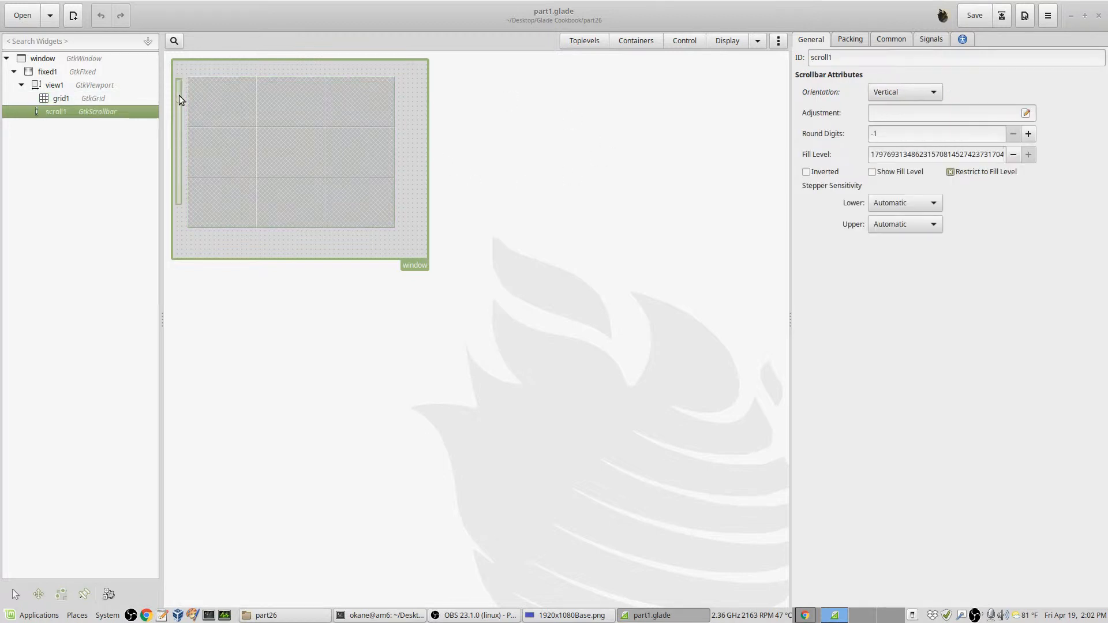
{"action": "mouse_move", "coordinate": [183, 227]}
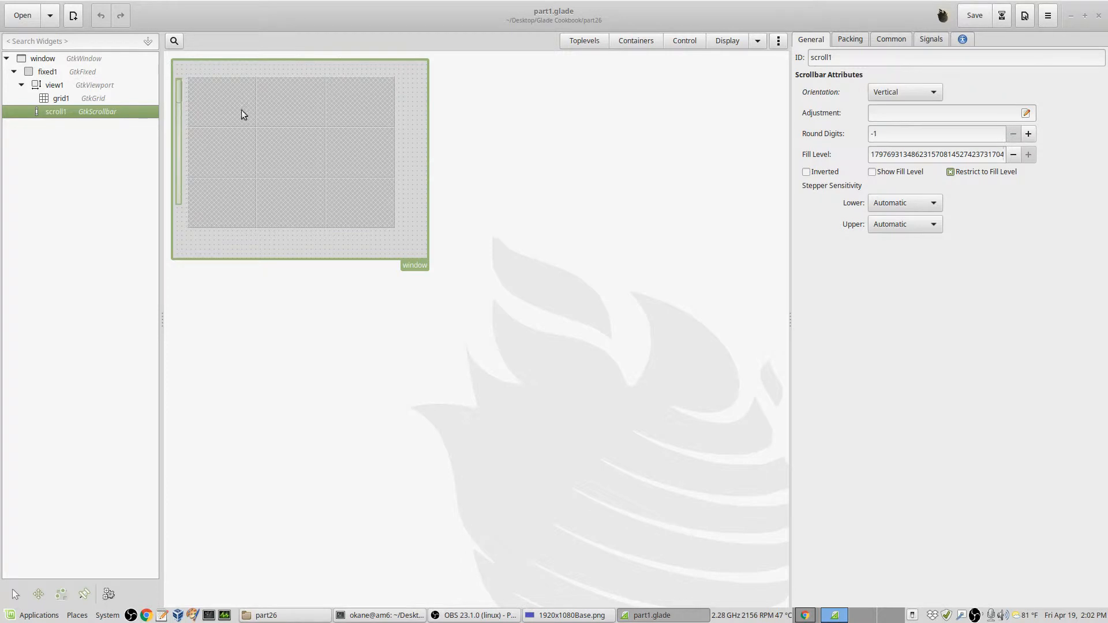
{"action": "mouse_move", "coordinate": [335, 145]}
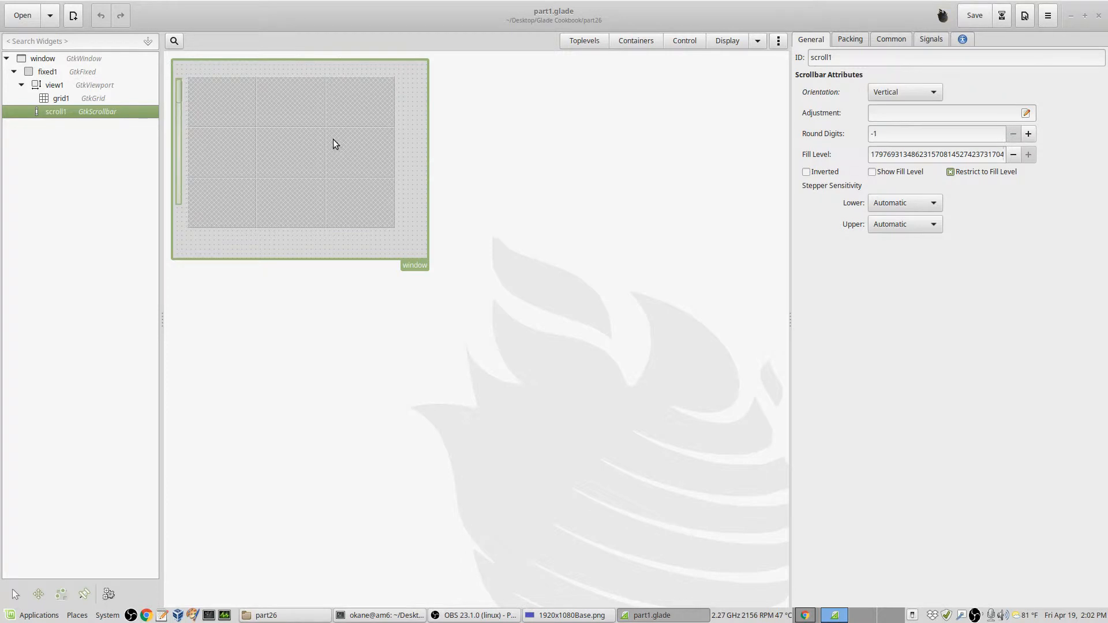
{"action": "mouse_move", "coordinate": [216, 112]}
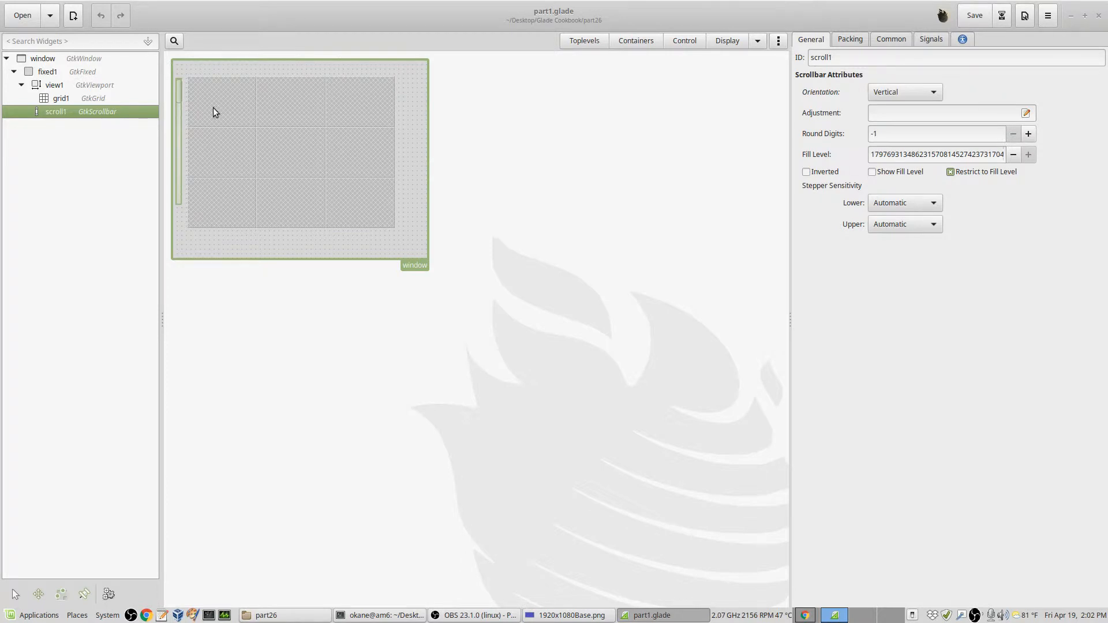
{"action": "mouse_move", "coordinate": [374, 106]}
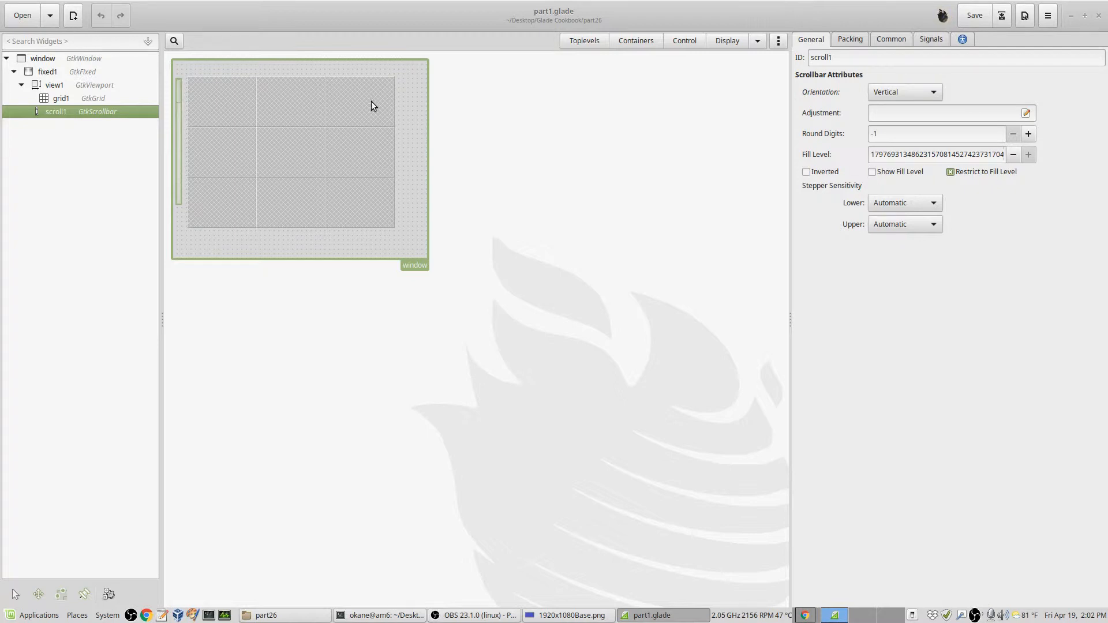
{"action": "mouse_move", "coordinate": [307, 201]}
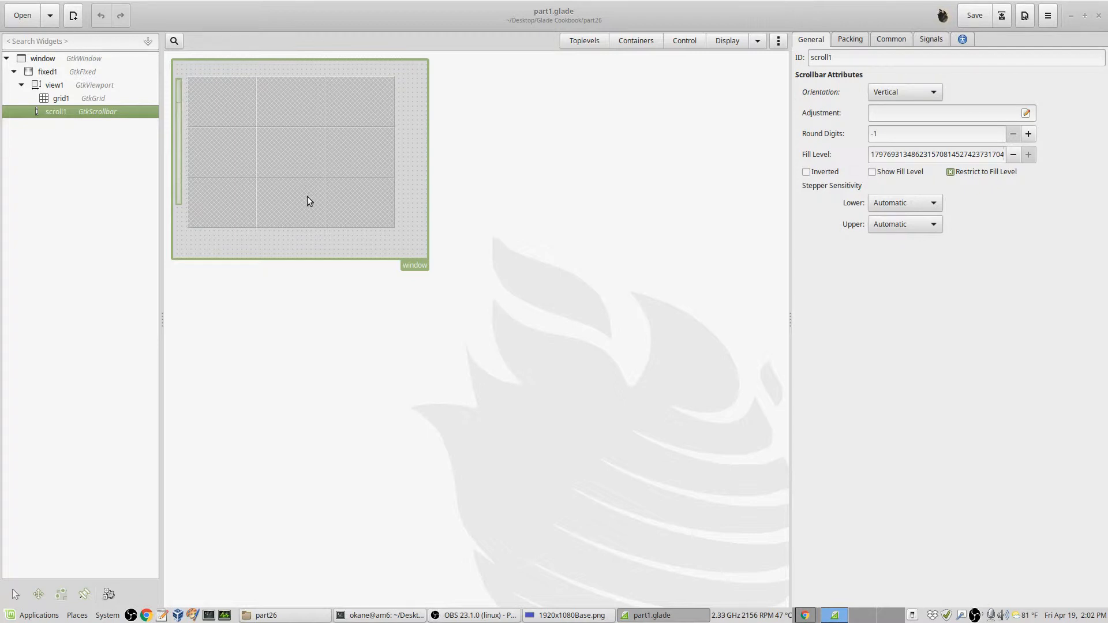
{"action": "mouse_move", "coordinate": [479, 177]}
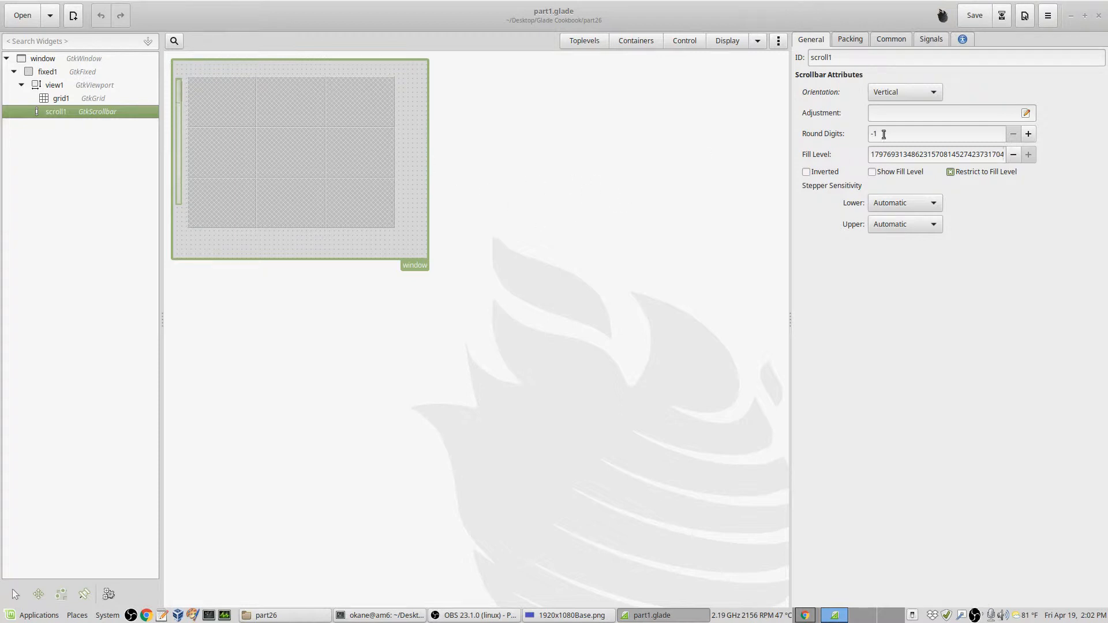
{"action": "left_click", "coordinate": [890, 39]}
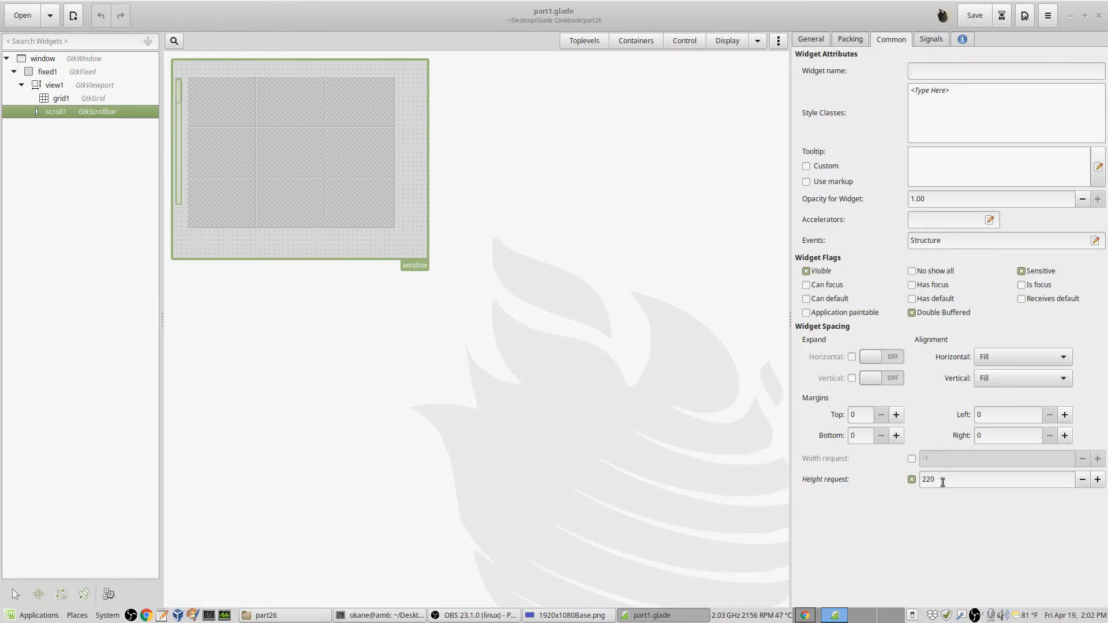
{"action": "left_click", "coordinate": [1003, 70]}
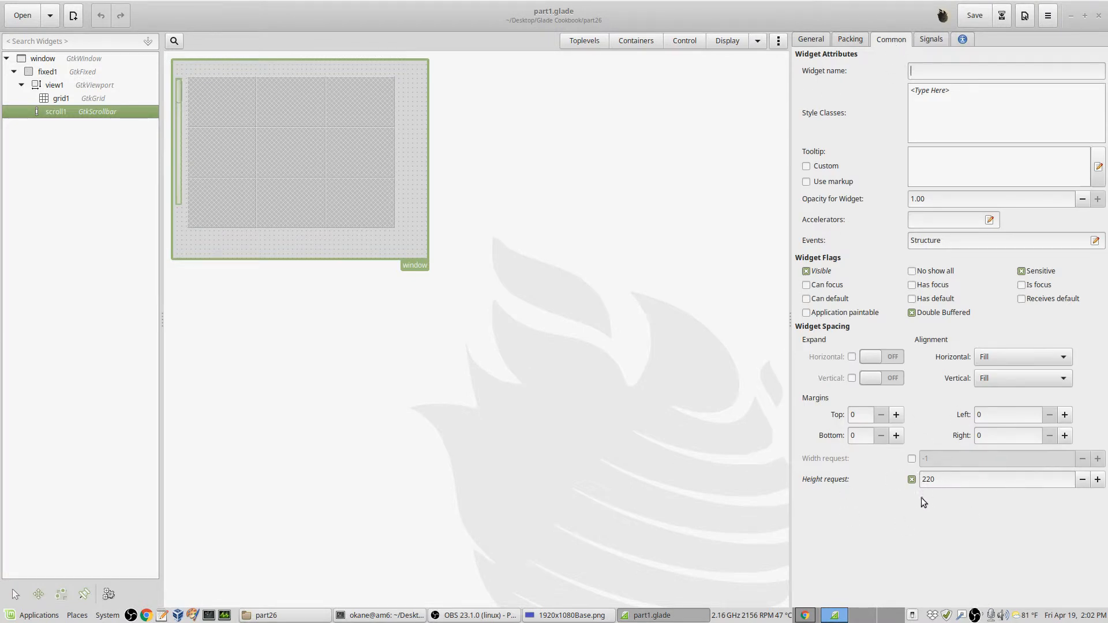
{"action": "mouse_move", "coordinate": [596, 279]}
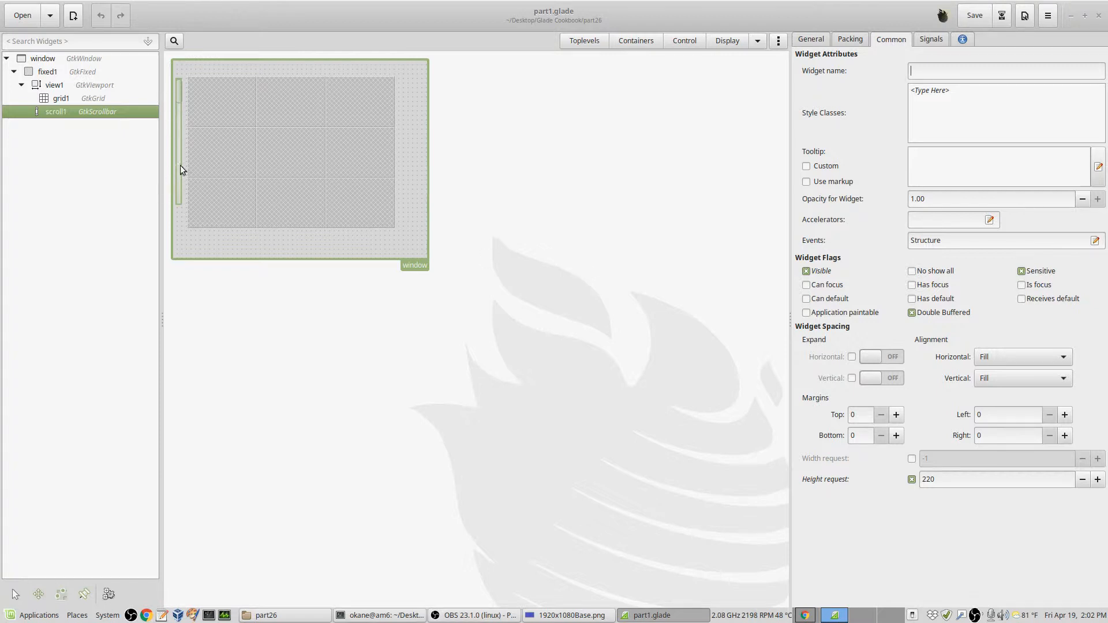
{"action": "mouse_move", "coordinate": [553, 147]}
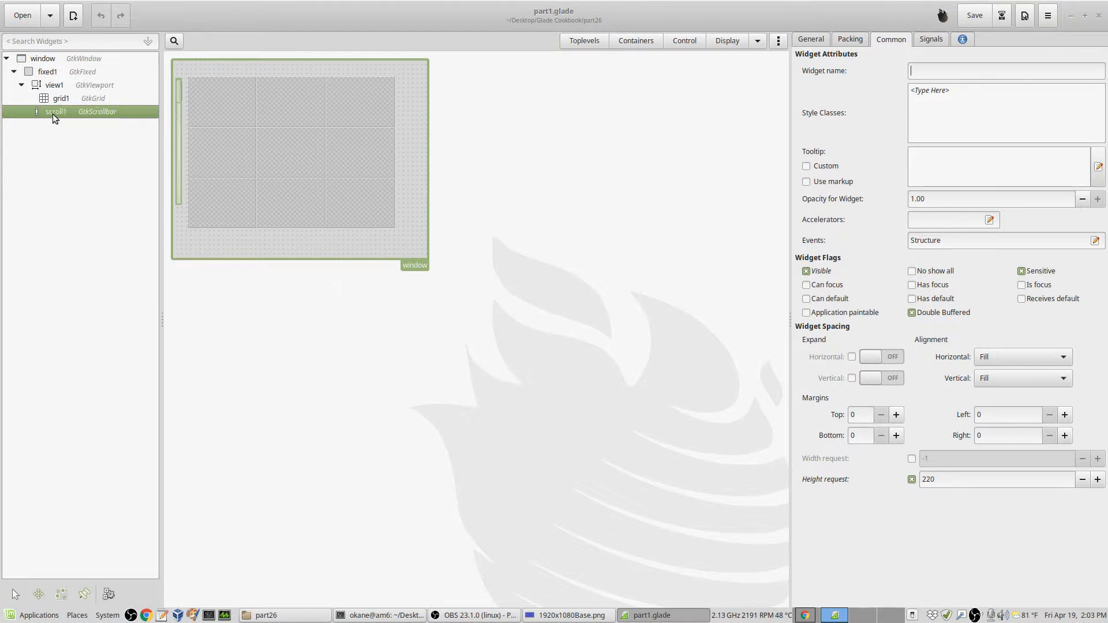
{"action": "mouse_move", "coordinate": [141, 113]}
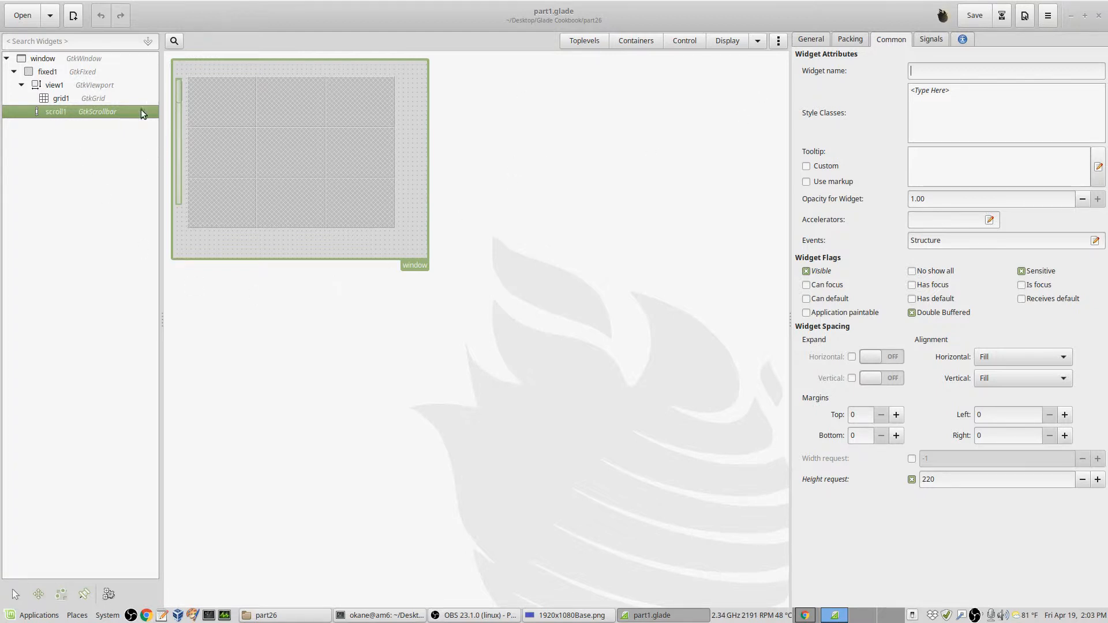
Step: Show scroll1's signals, with value-changed handled by on_scroll1_value_changed
{"action": "left_click", "coordinate": [931, 39]}
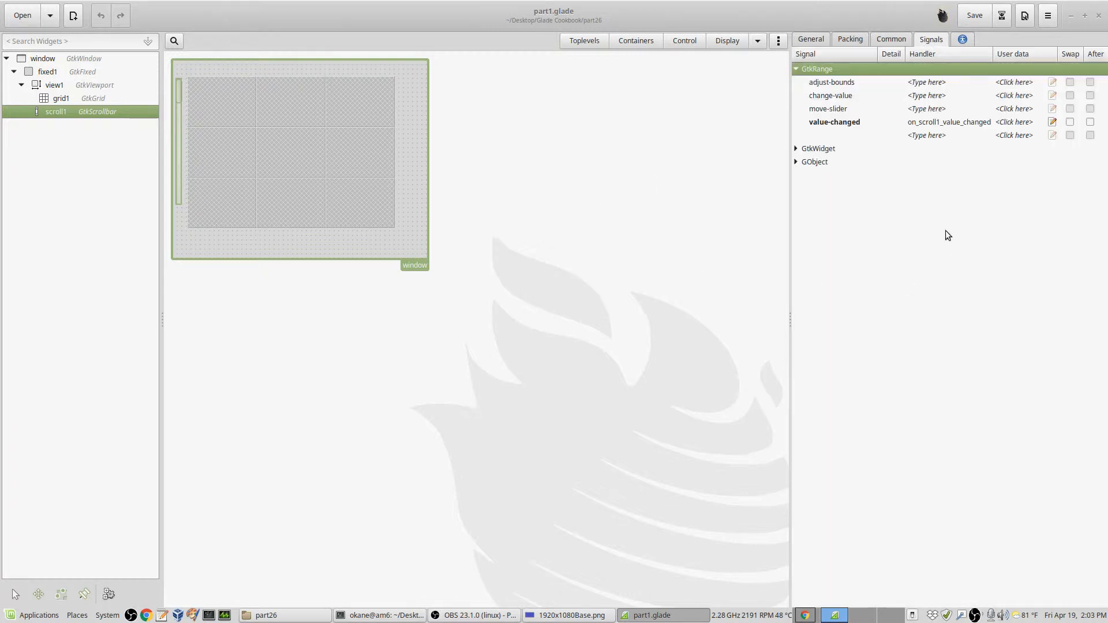
{"action": "mouse_move", "coordinate": [936, 130]}
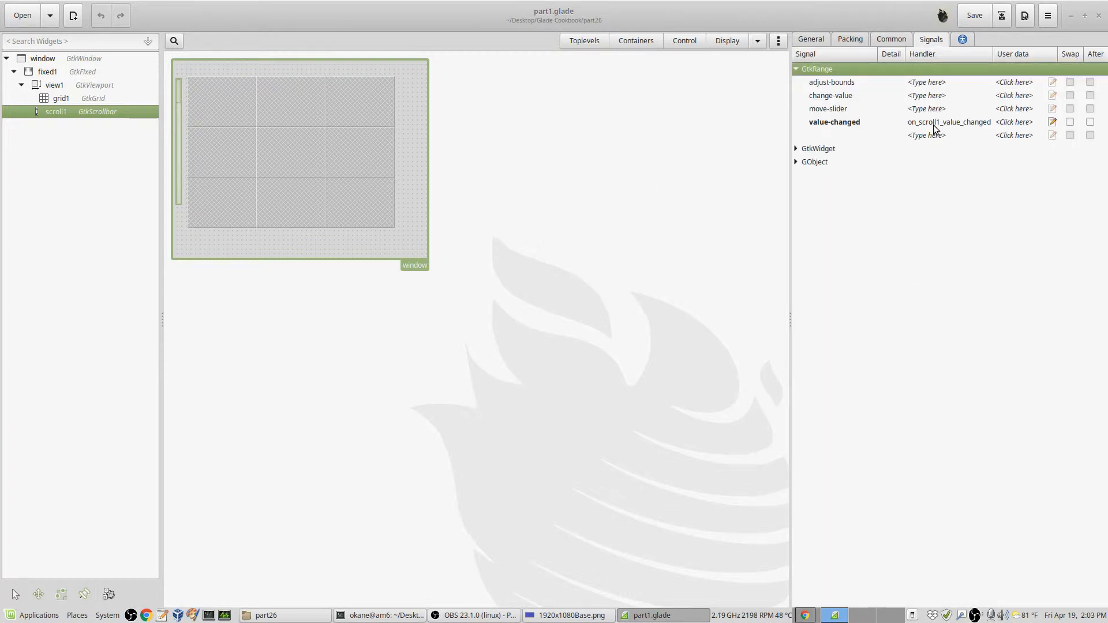
{"action": "mouse_move", "coordinate": [958, 129]}
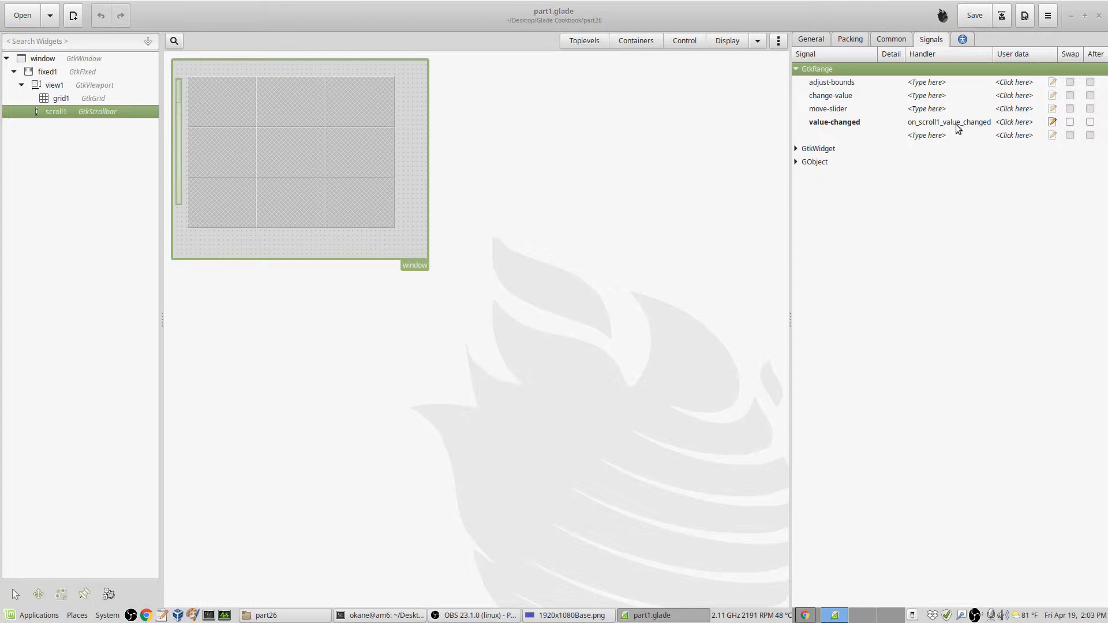
{"action": "mouse_move", "coordinate": [982, 129]}
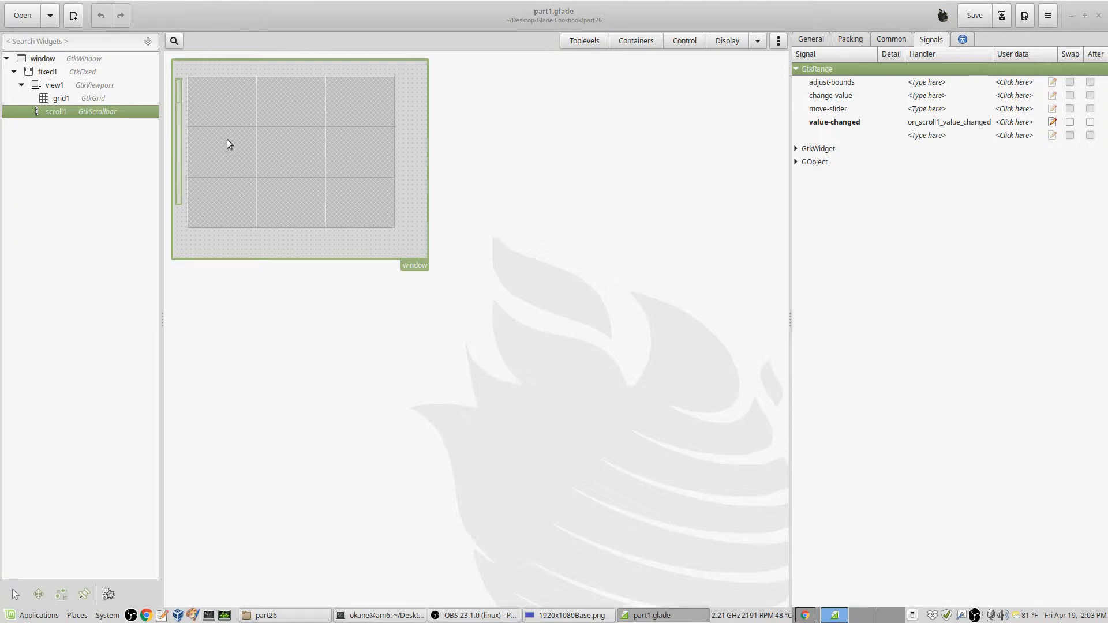
{"action": "mouse_move", "coordinate": [224, 183]}
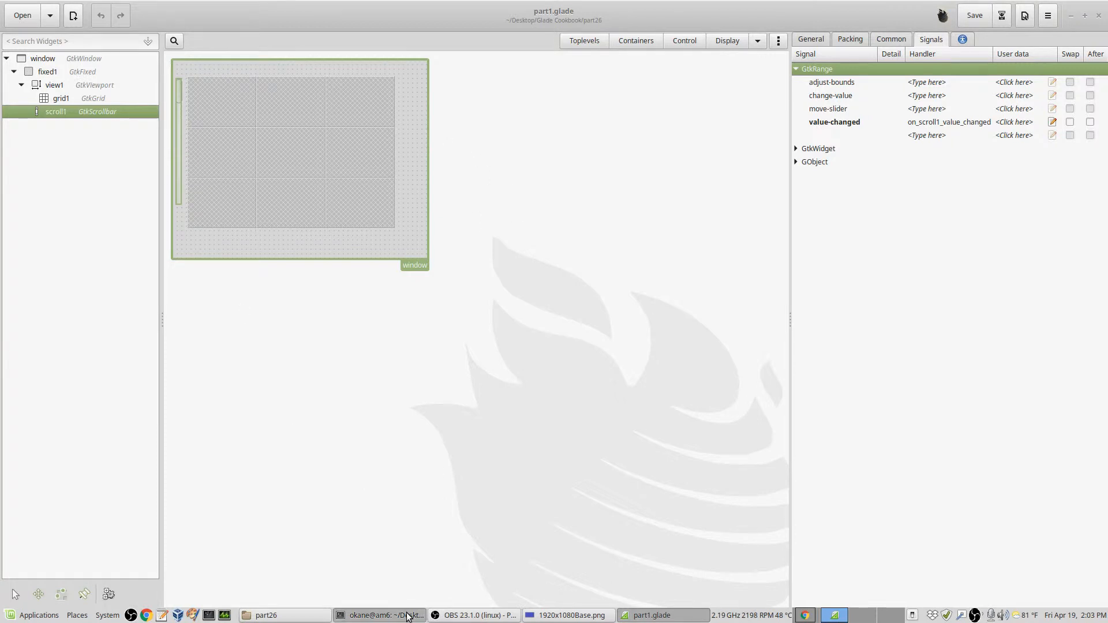
Step: Switch to vi with part1.c and browse the global widget declarations and main's builder setup
{"action": "left_click", "coordinate": [385, 615]}
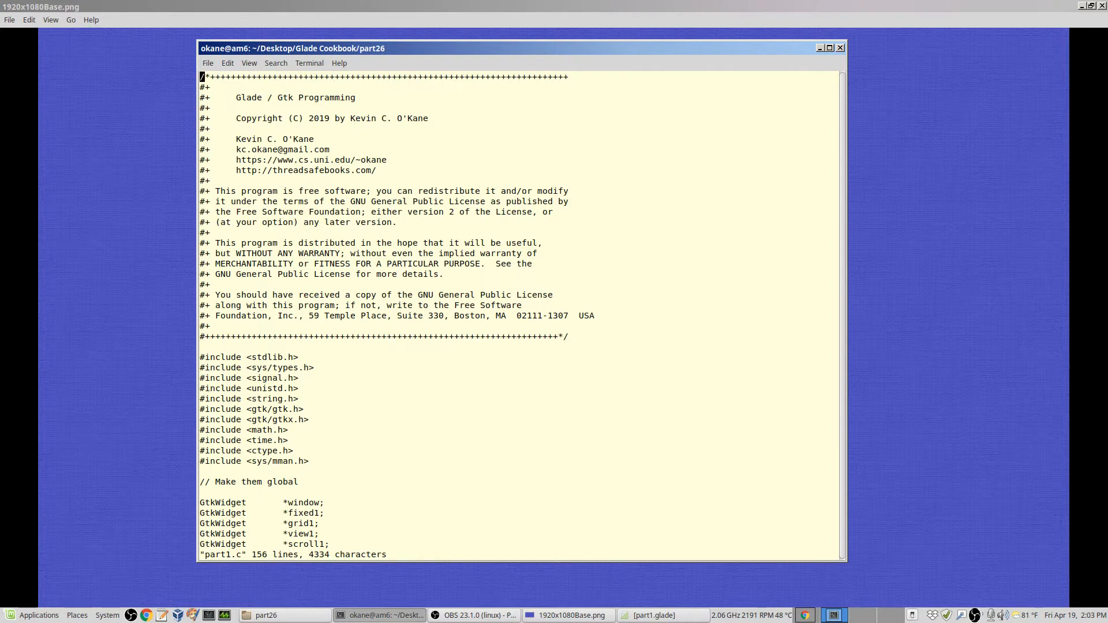
{"action": "scroll", "scroll_direction": "down", "scroll_amount": 3}
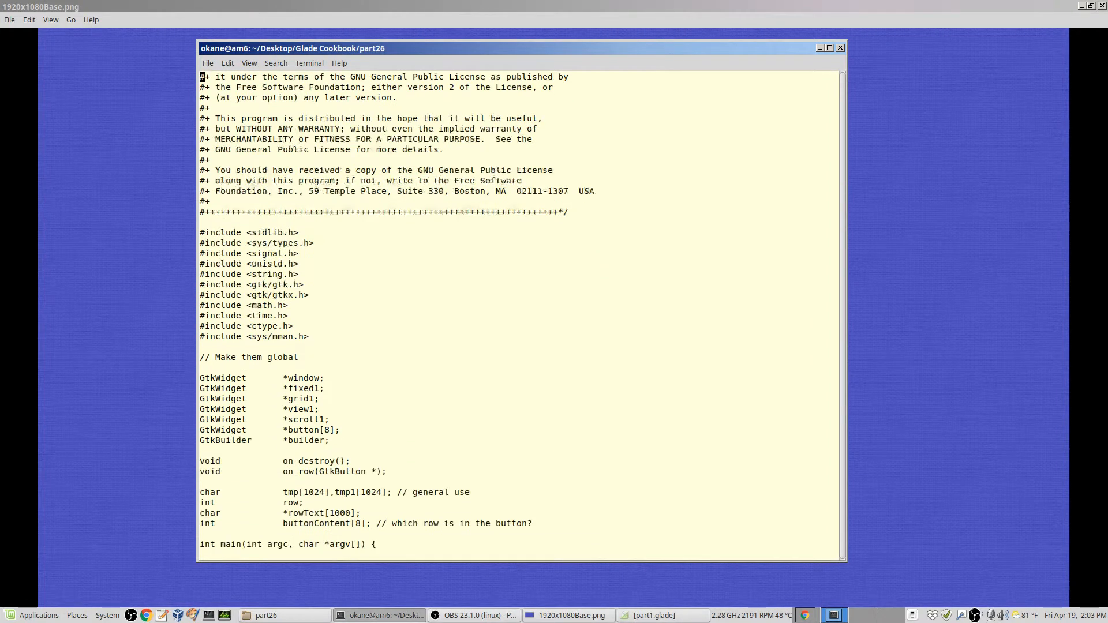
{"action": "scroll", "scroll_direction": "down", "scroll_amount": 3}
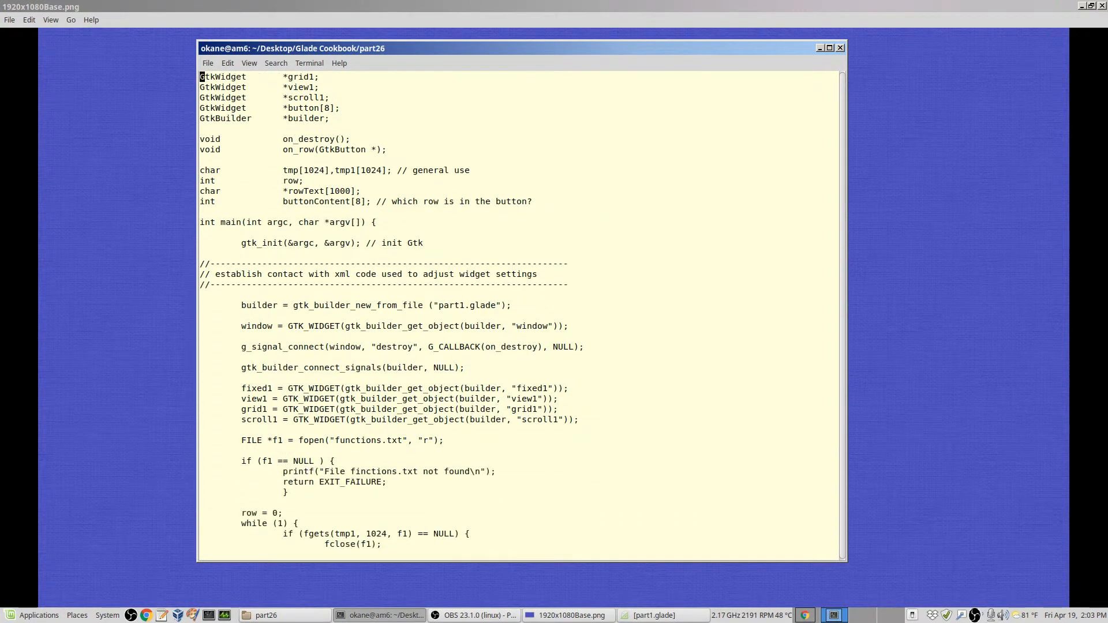
{"action": "scroll", "scroll_direction": "up", "scroll_amount": 3}
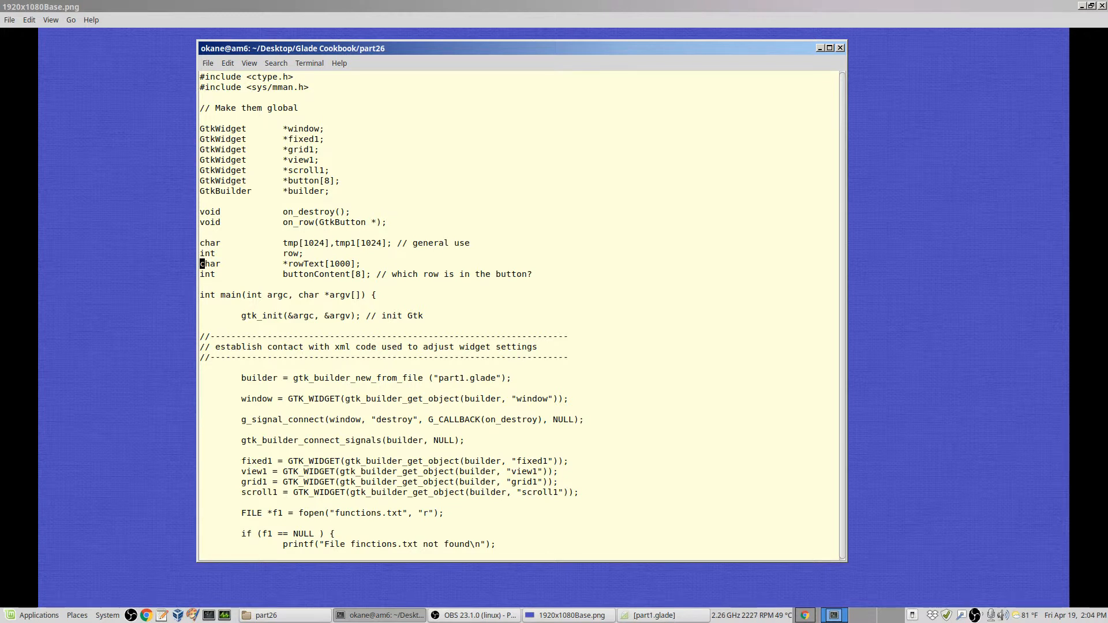
{"action": "mouse_move", "coordinate": [574, 203]}
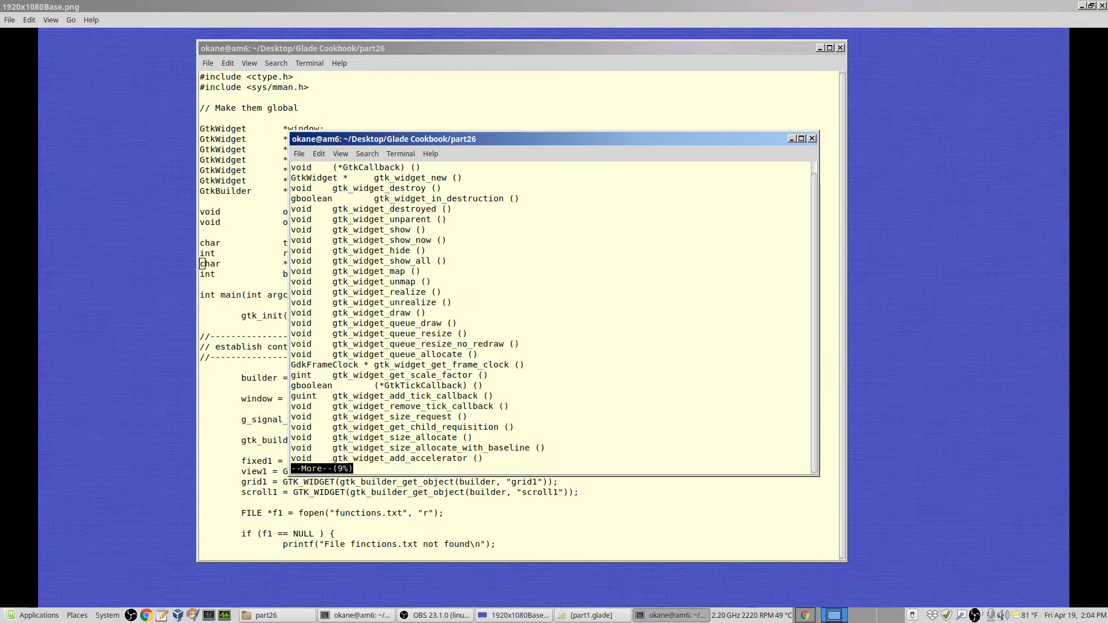
Step: Page further through the gtk_widget function list in more
{"action": "key", "text": "space"}
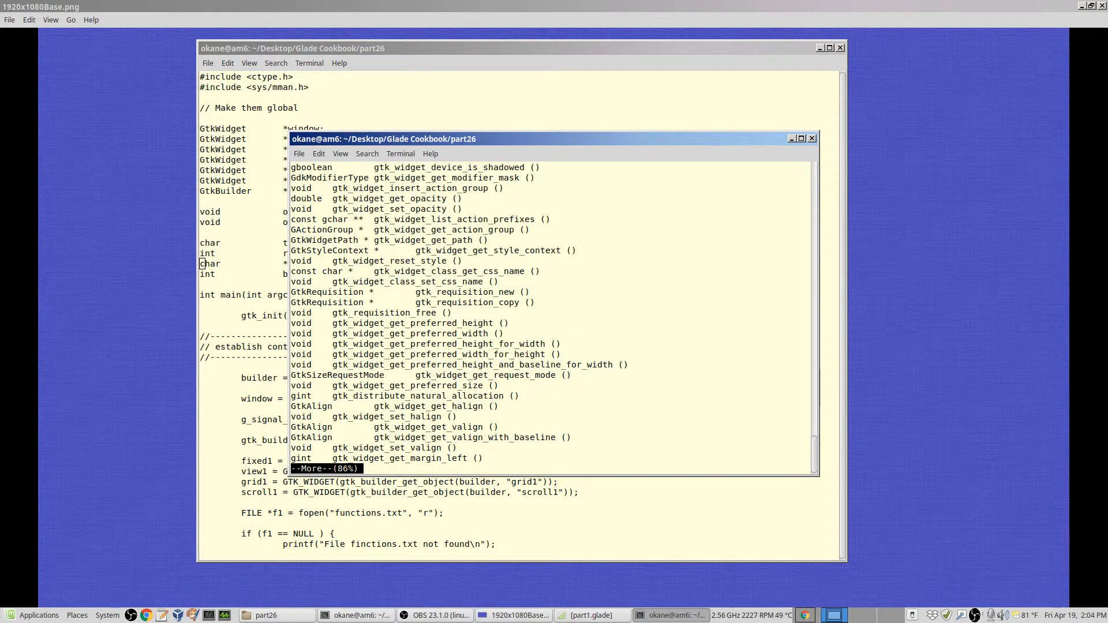
{"action": "key", "text": "Return"}
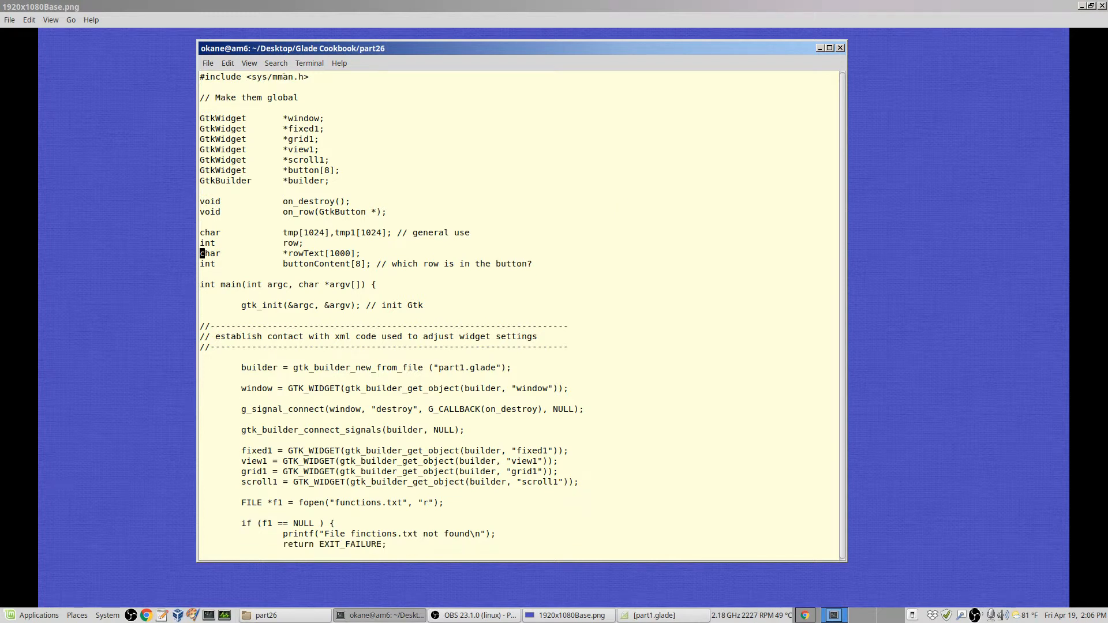
Step: Scroll part1.c down to the loop filling the grid's first eight rows with buttons
{"action": "scroll", "scroll_direction": "down", "scroll_amount": 3}
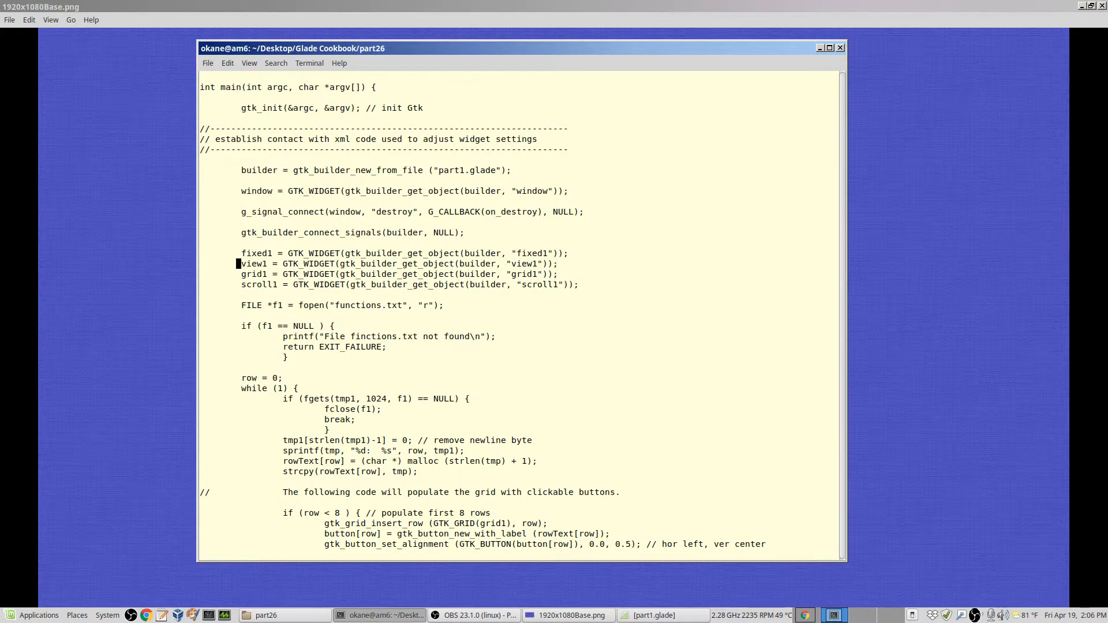
{"action": "scroll", "scroll_direction": "down", "scroll_amount": 3}
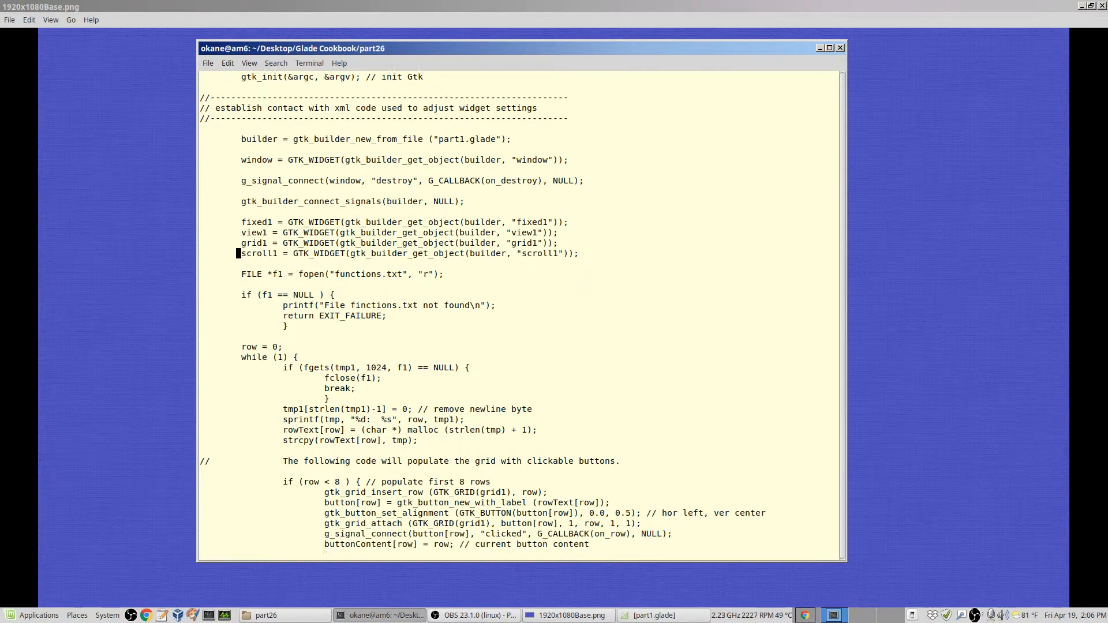
{"action": "scroll", "scroll_direction": "down", "scroll_amount": 3}
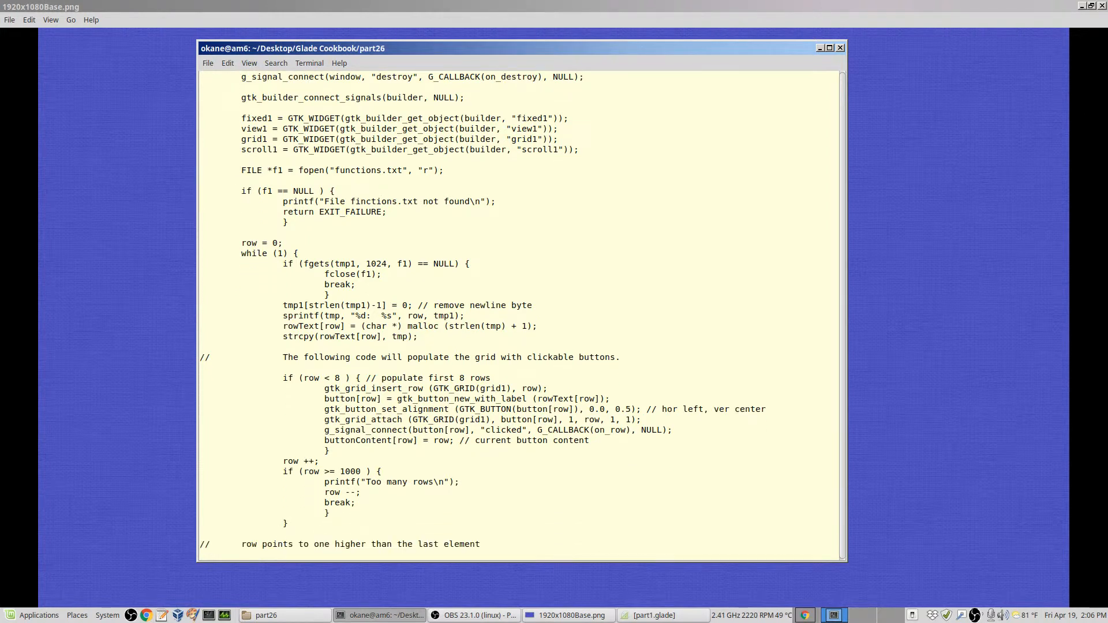
{"action": "left_click", "coordinate": [239, 212]}
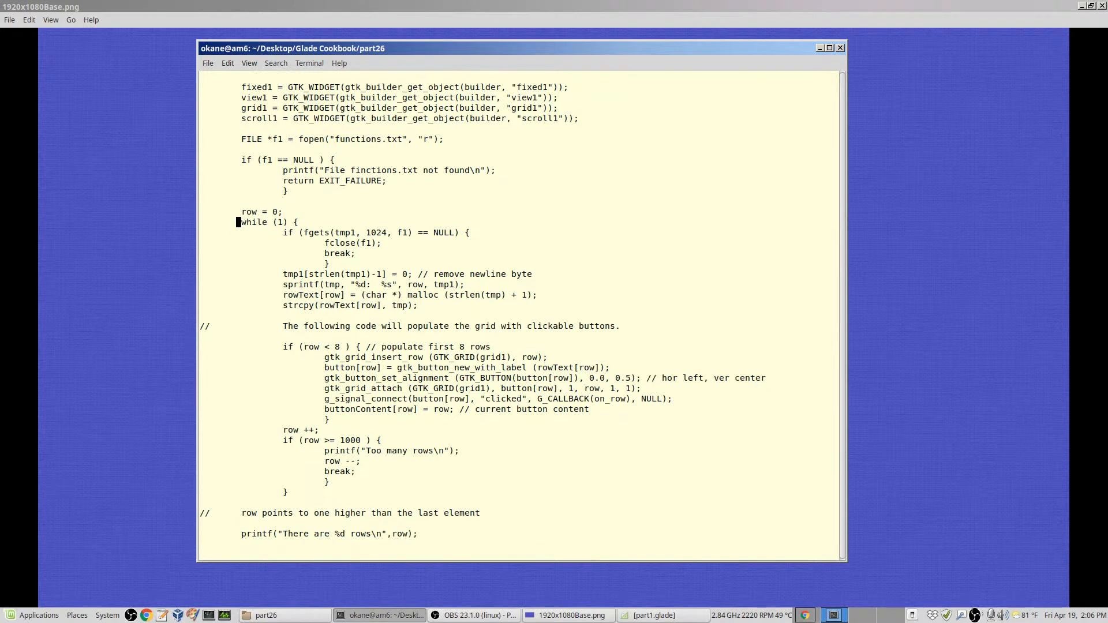
{"action": "scroll", "scroll_direction": "down", "scroll_amount": 3}
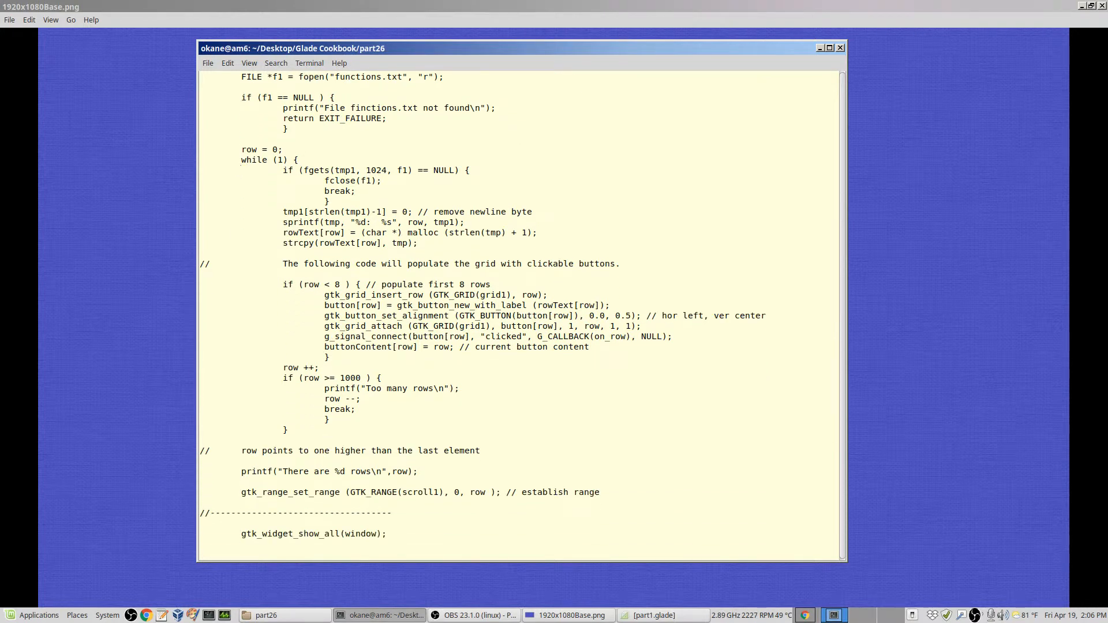
{"action": "left_click", "coordinate": [239, 190]}
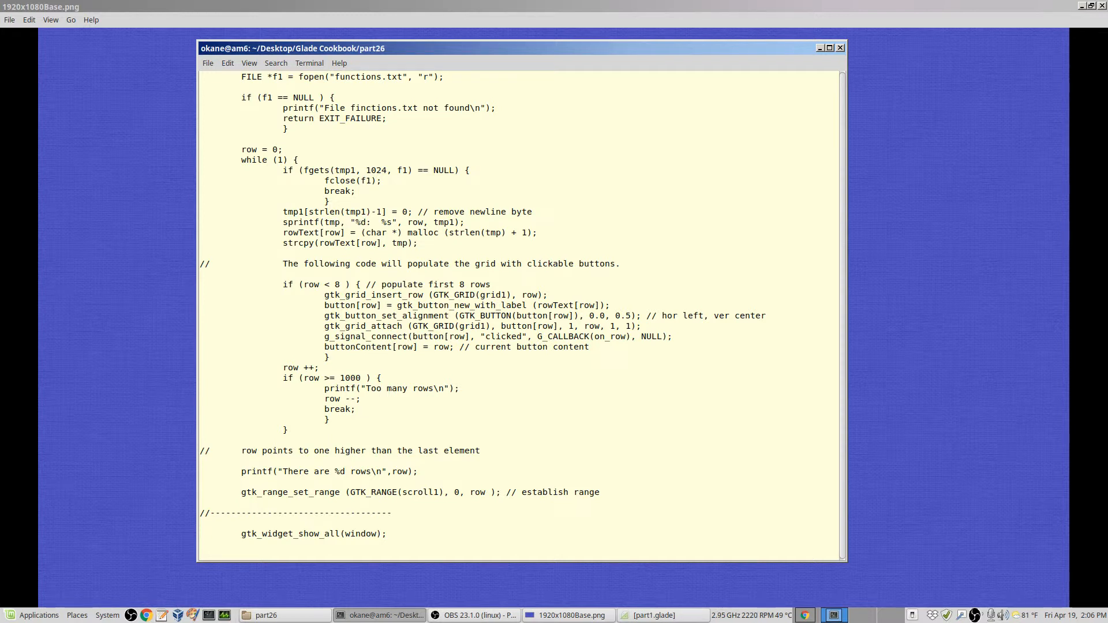
Step: Place the cursor on the sprintf "%d: %s" row label format line
{"action": "left_click", "coordinate": [370, 221]}
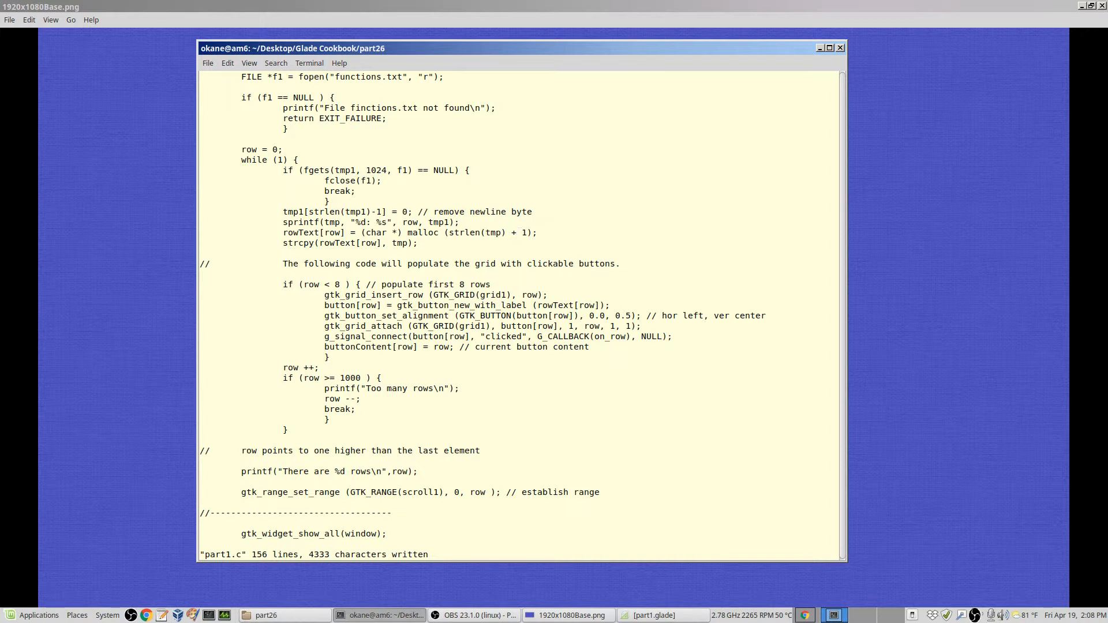
{"action": "left_click", "coordinate": [519, 232]}
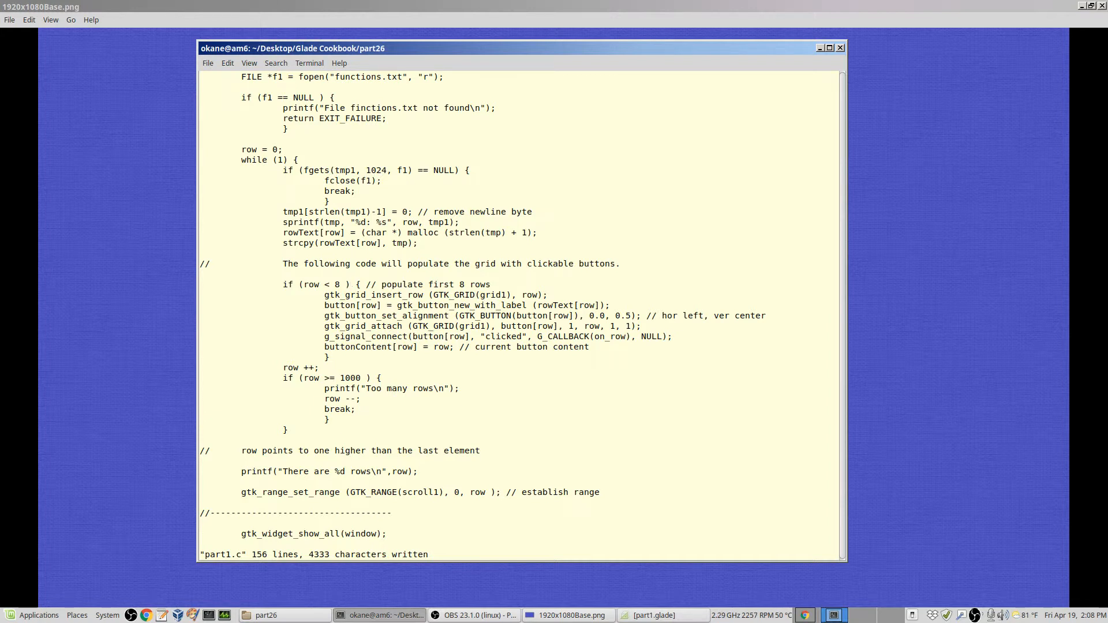
{"action": "left_click", "coordinate": [351, 284]}
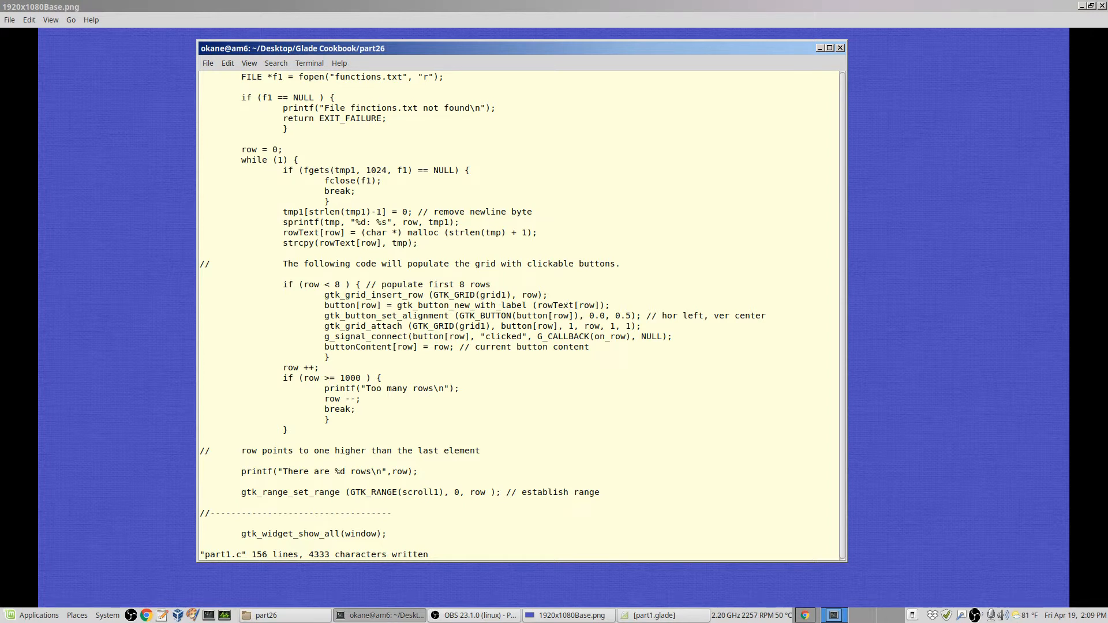
{"action": "mouse_move", "coordinate": [563, 304]}
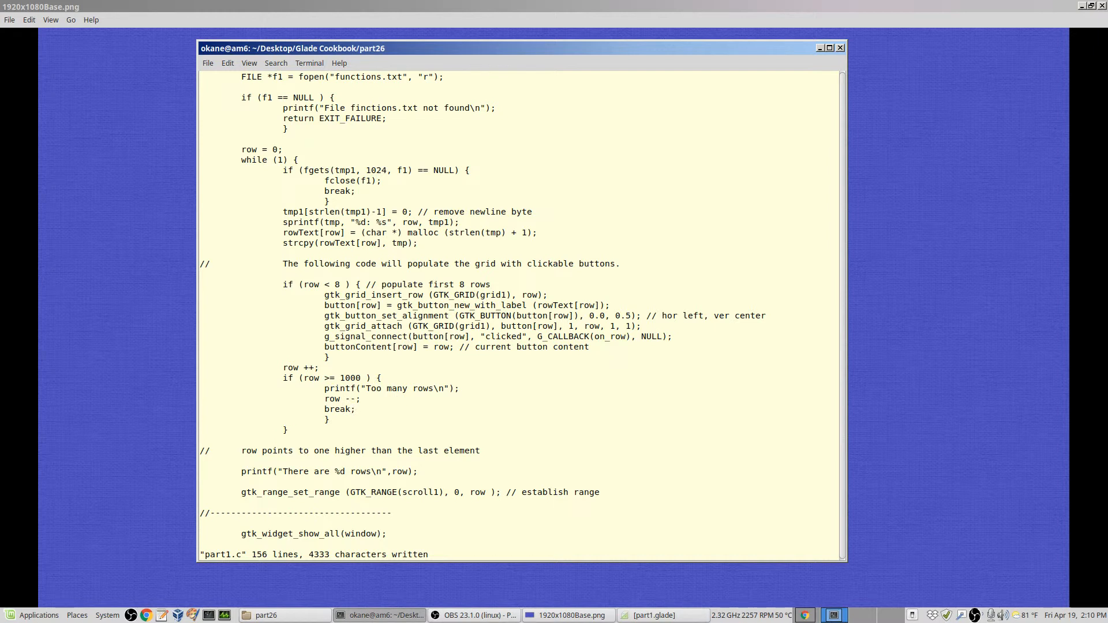
{"action": "scroll", "scroll_direction": "down", "scroll_amount": 3}
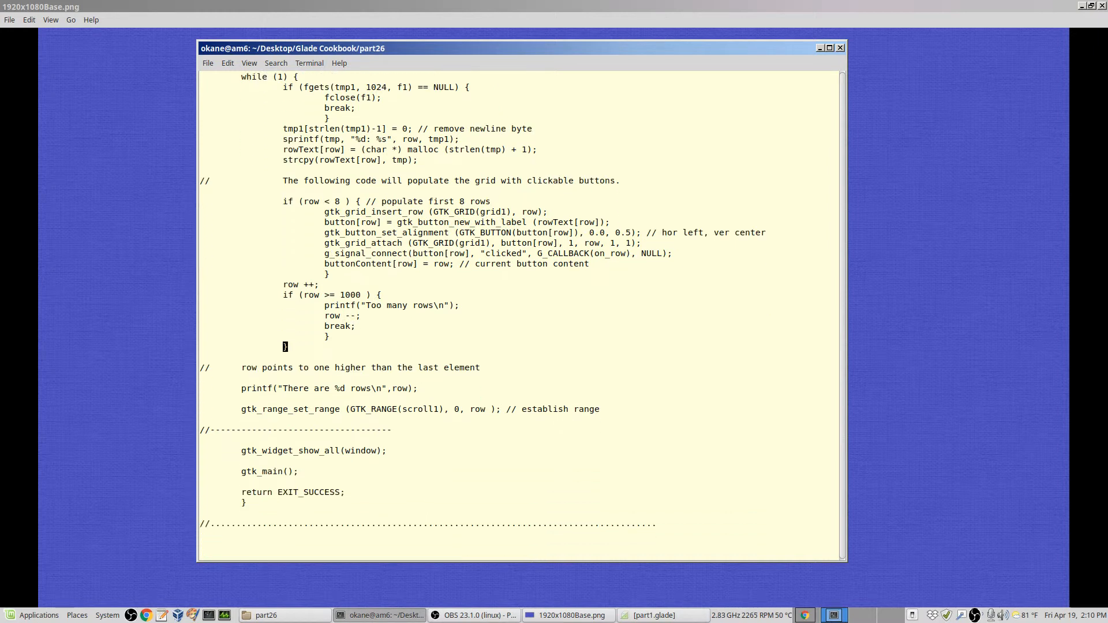
{"action": "scroll", "scroll_direction": "down", "scroll_amount": 3}
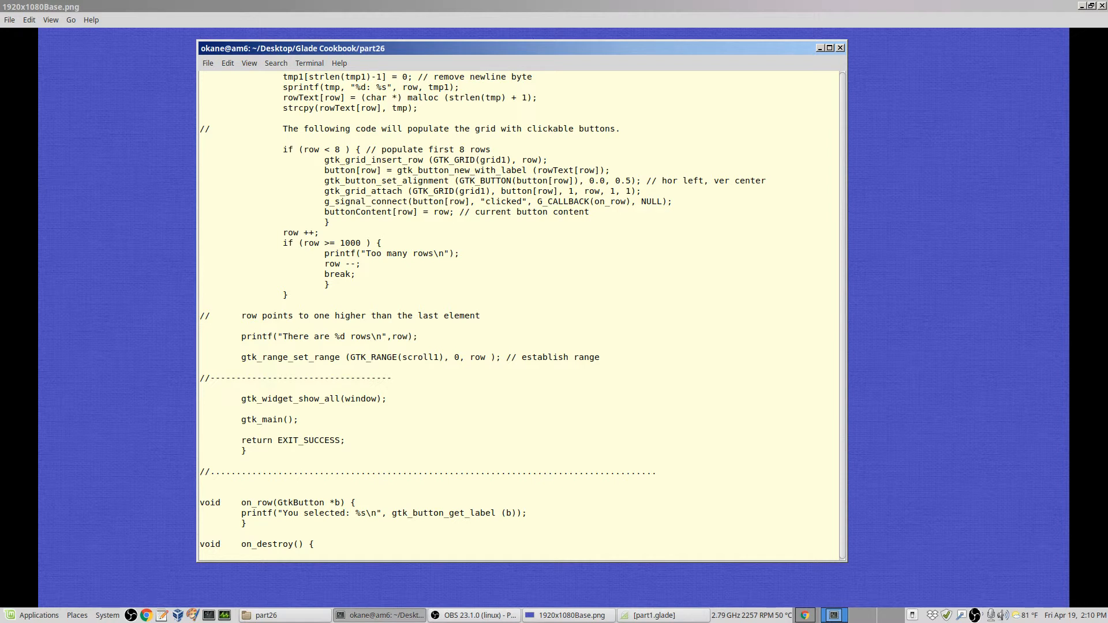
{"action": "left_click", "coordinate": [415, 336]}
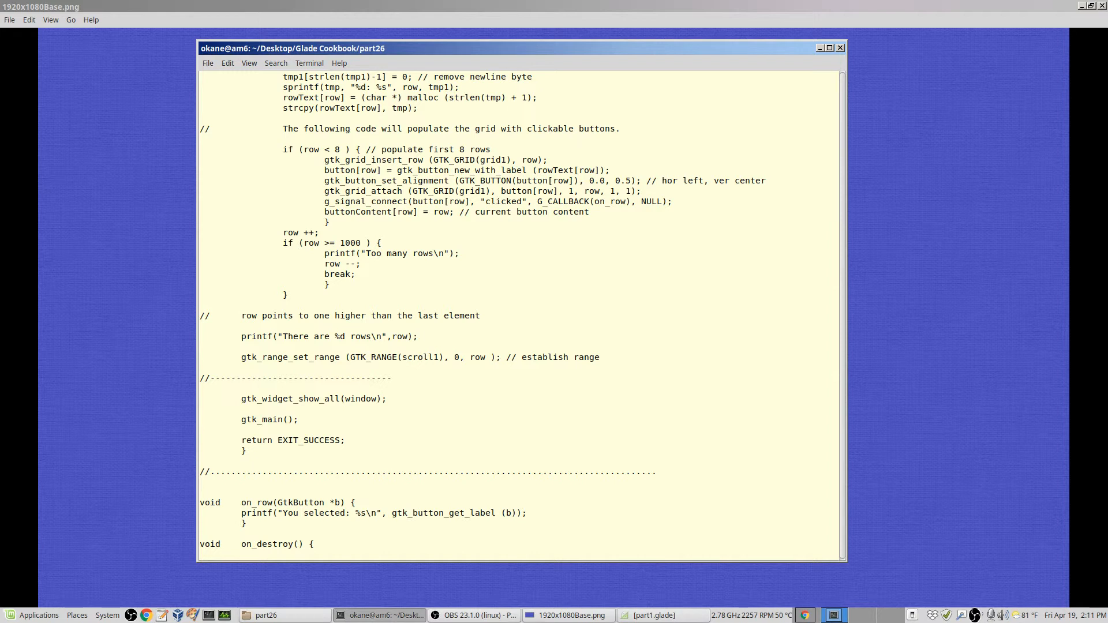
{"action": "scroll", "scroll_direction": "down", "scroll_amount": 3}
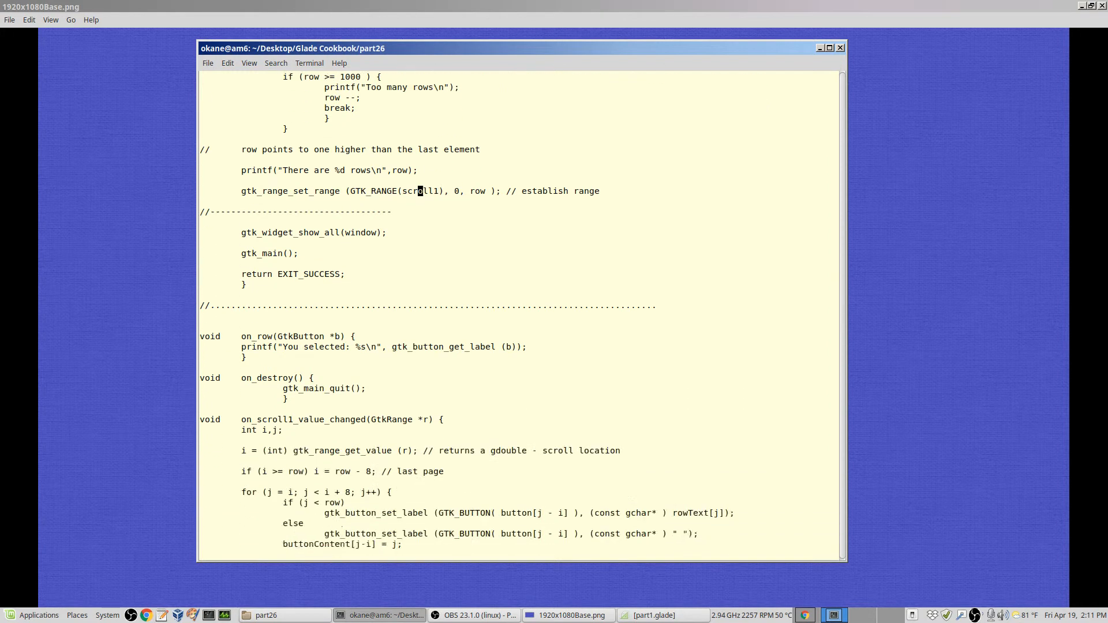
{"action": "scroll", "scroll_direction": "down", "scroll_amount": 3}
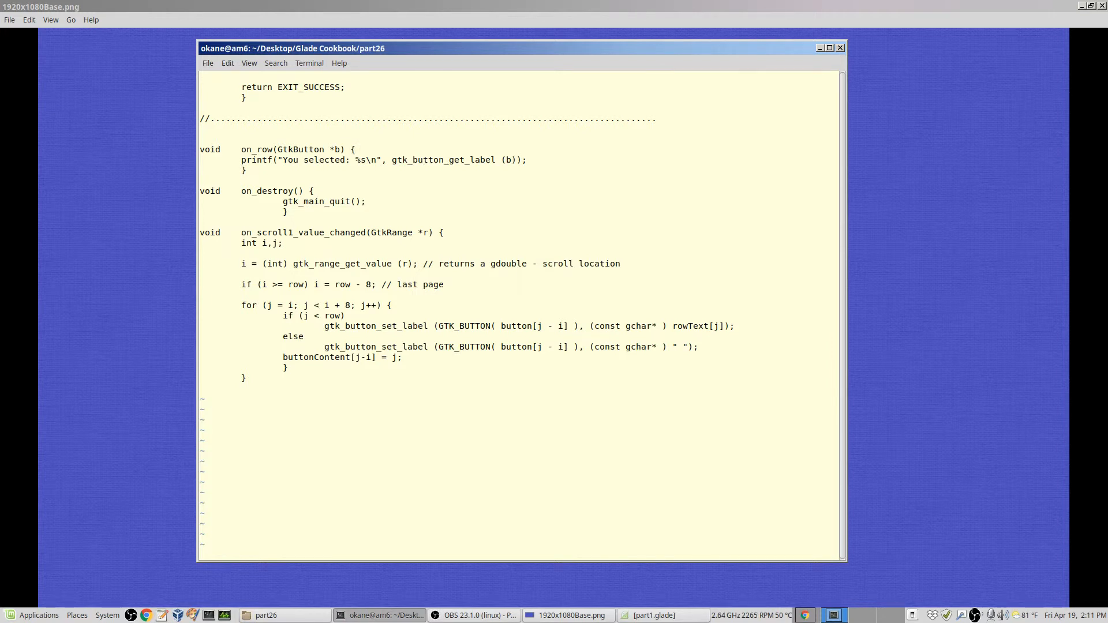
{"action": "left_click", "coordinate": [420, 159]}
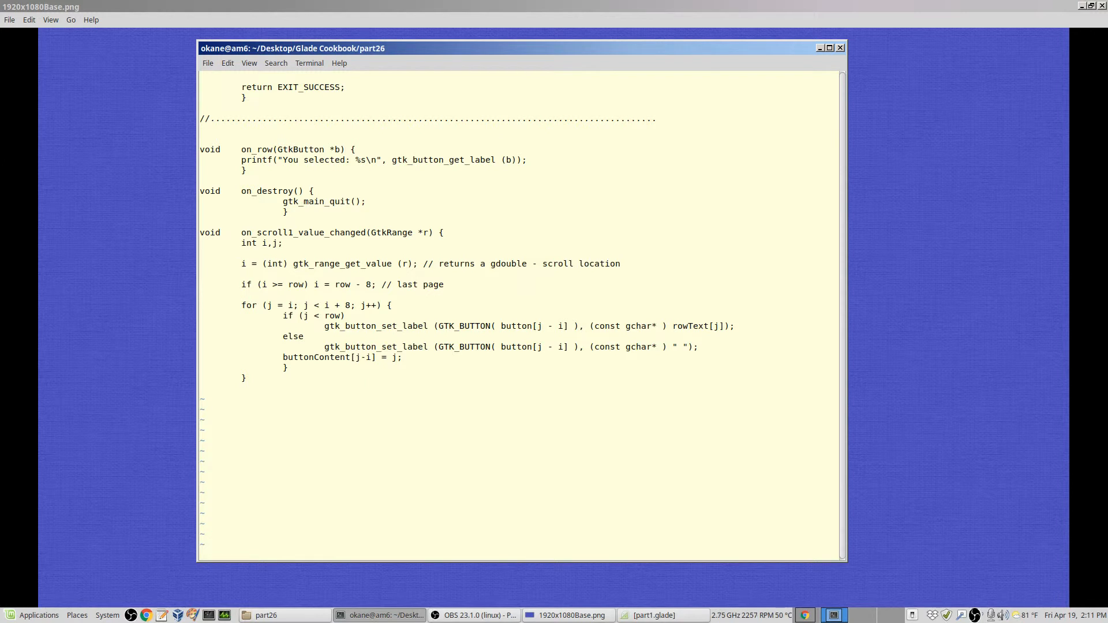
{"action": "left_click", "coordinate": [240, 263]}
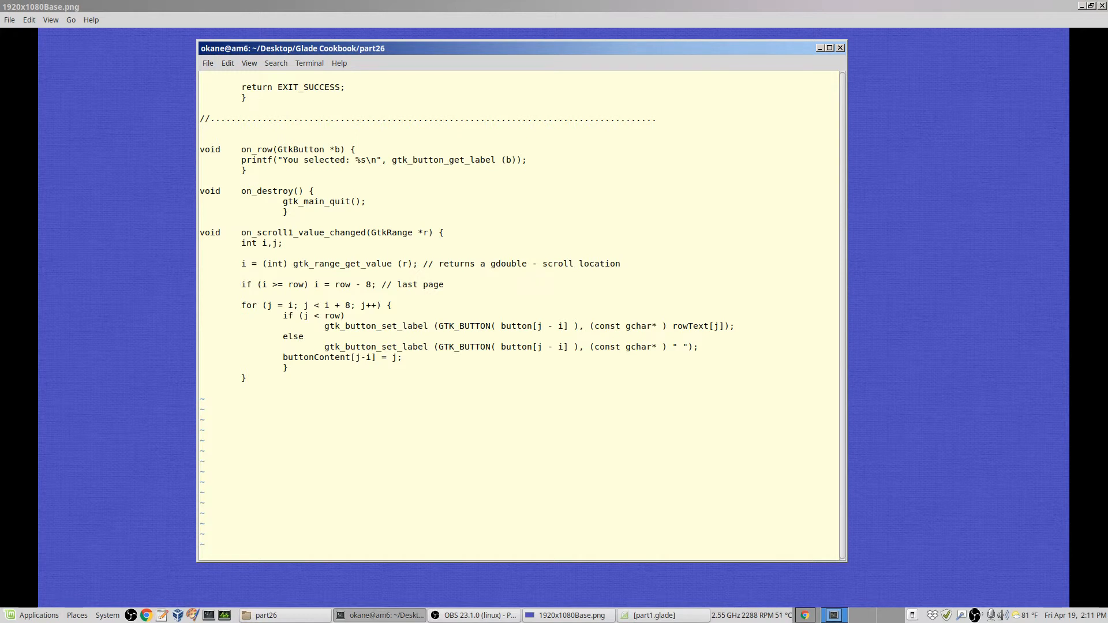
{"action": "left_click", "coordinate": [239, 284]}
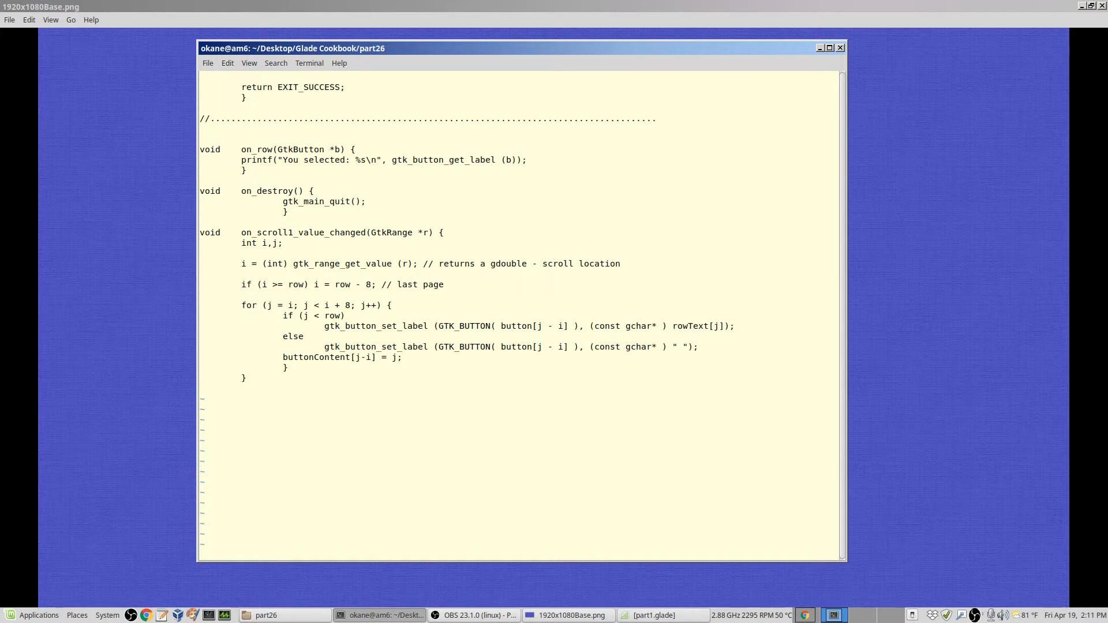
{"action": "left_click", "coordinate": [240, 305]}
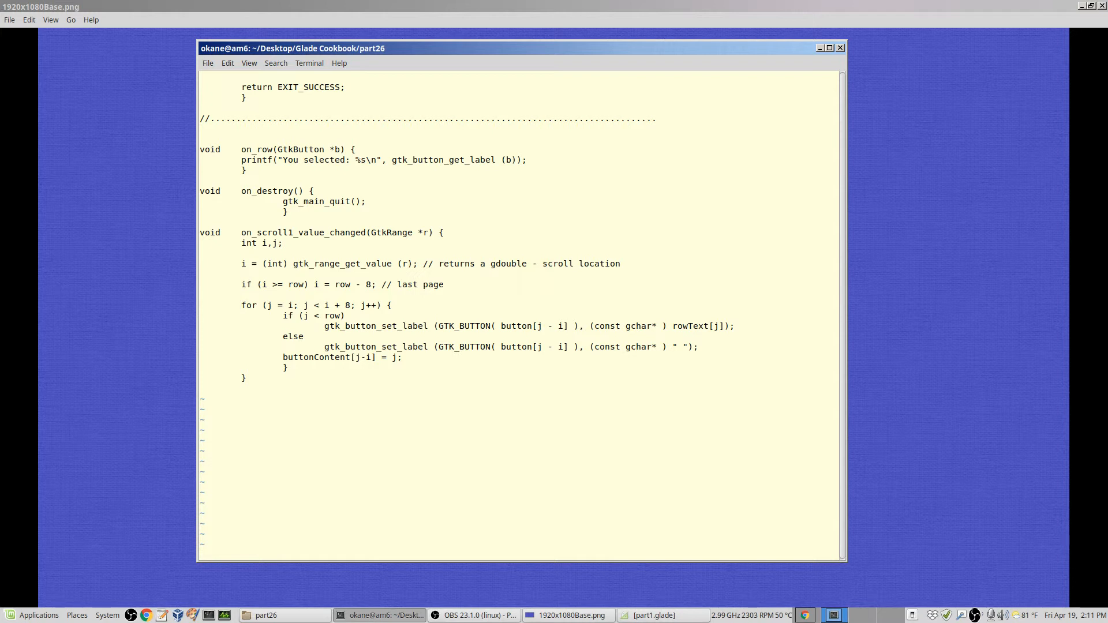
{"action": "left_click", "coordinate": [240, 305]}
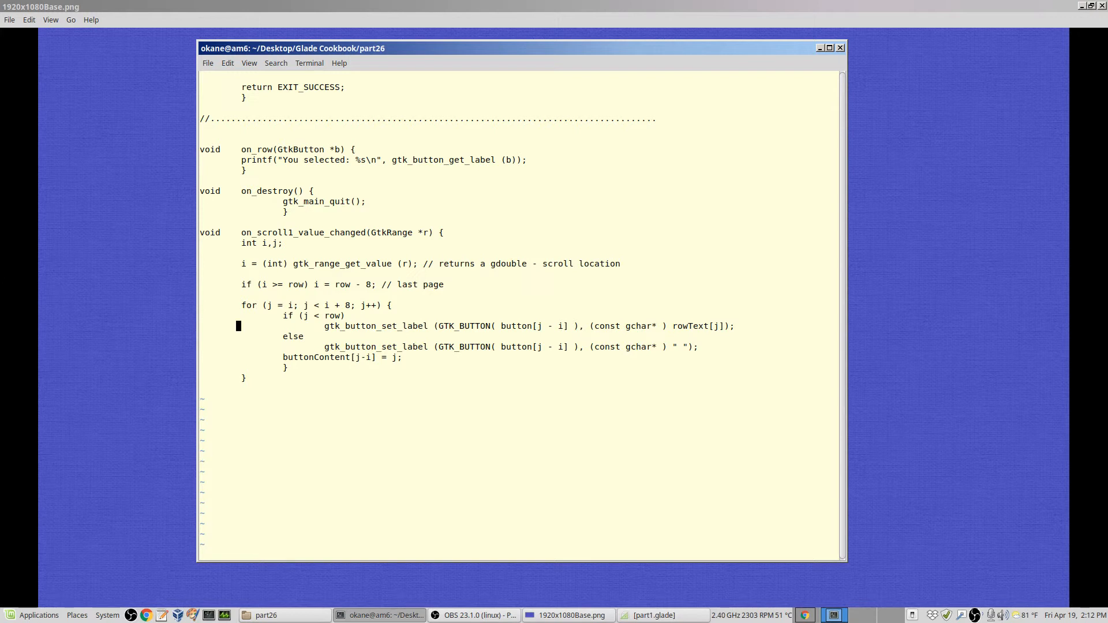
Step: Review the j - i button index and buttonContent assignment in on_scroll1_value_changed
{"action": "double_click", "coordinate": [693, 325]}
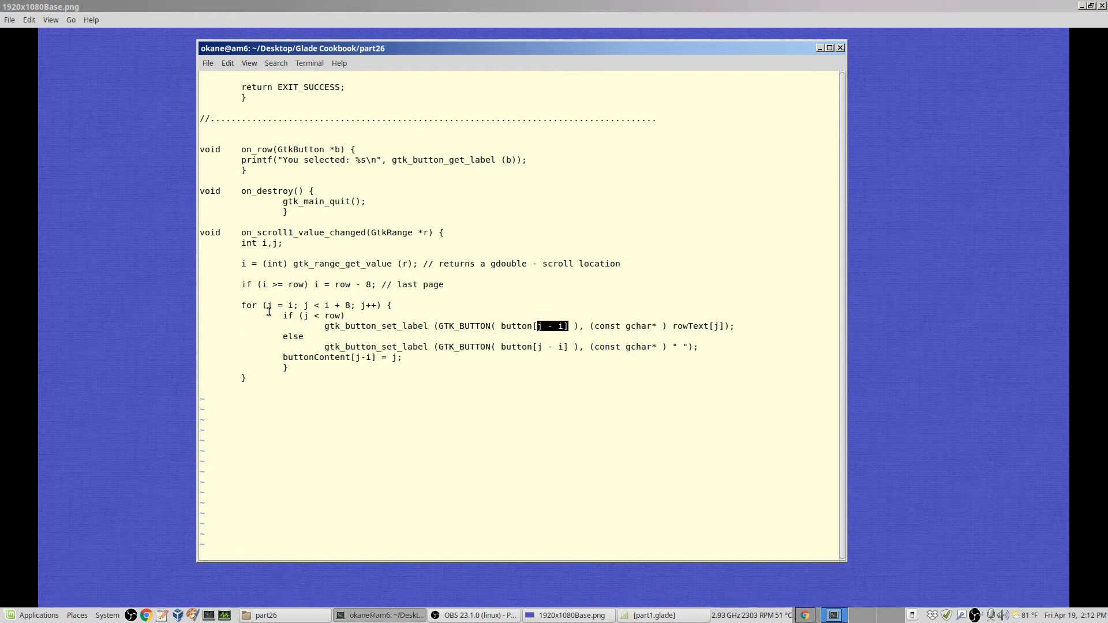
{"action": "left_click", "coordinate": [240, 326]}
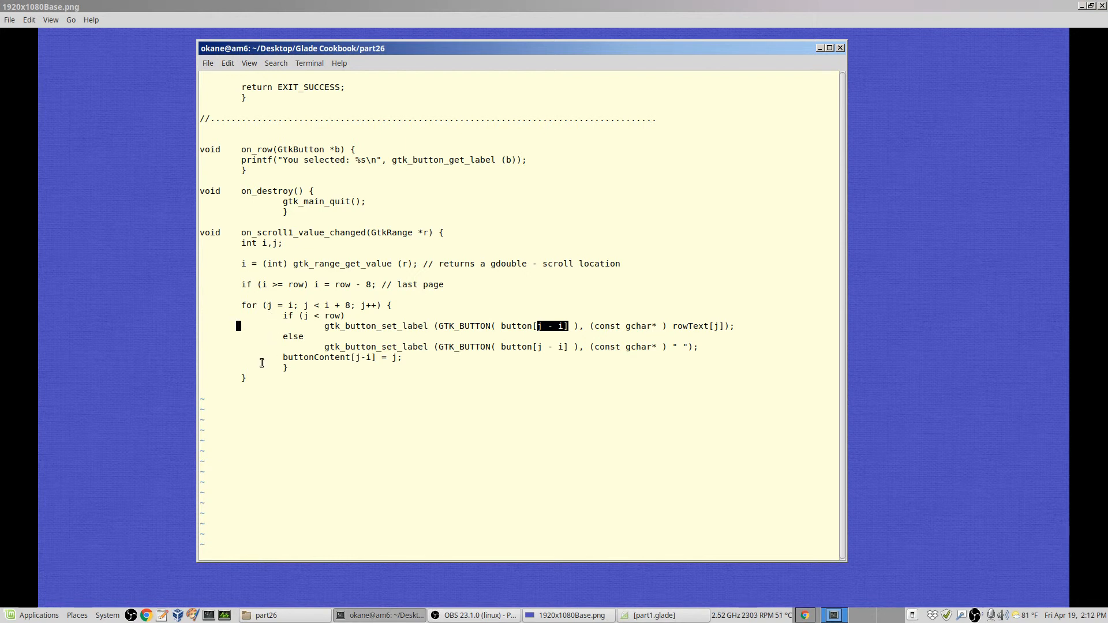
{"action": "mouse_move", "coordinate": [391, 379]}
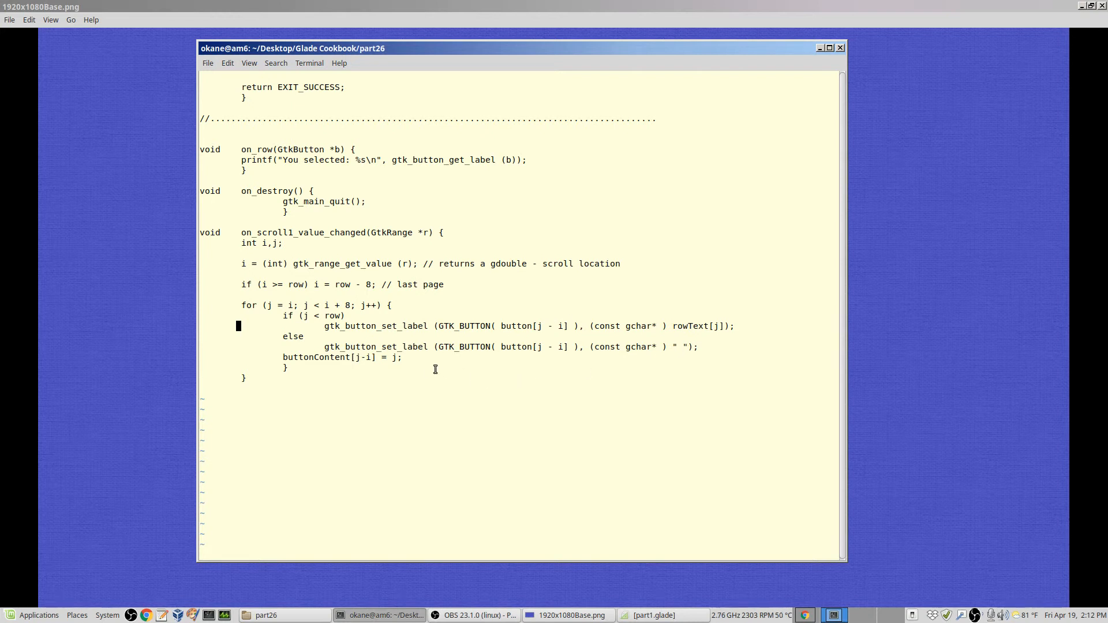
{"action": "left_click", "coordinate": [393, 357]}
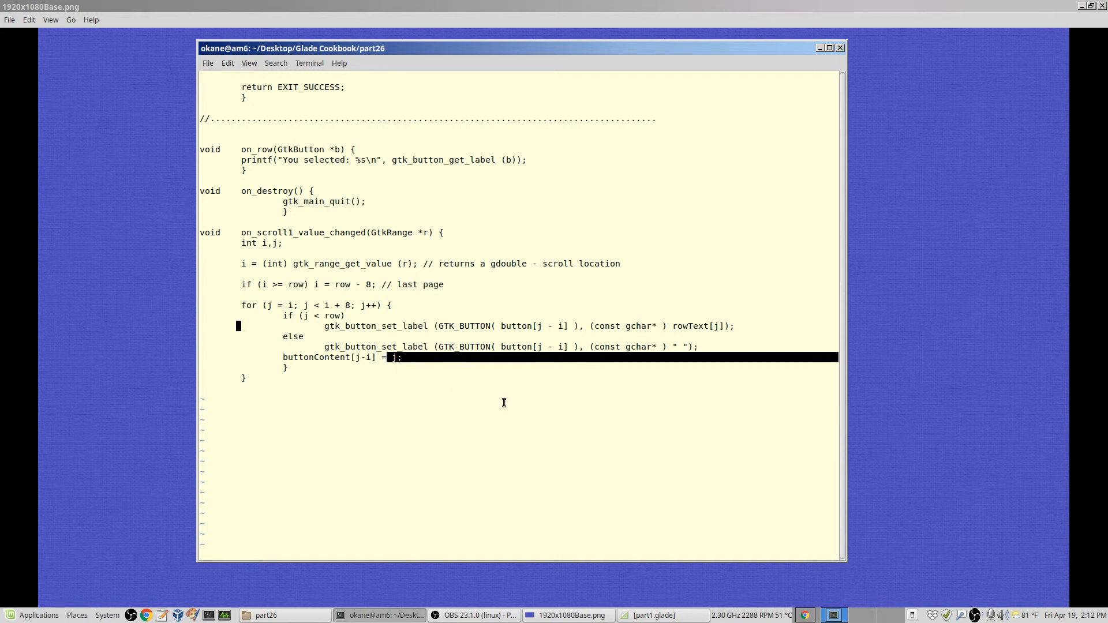
{"action": "mouse_move", "coordinate": [480, 362]}
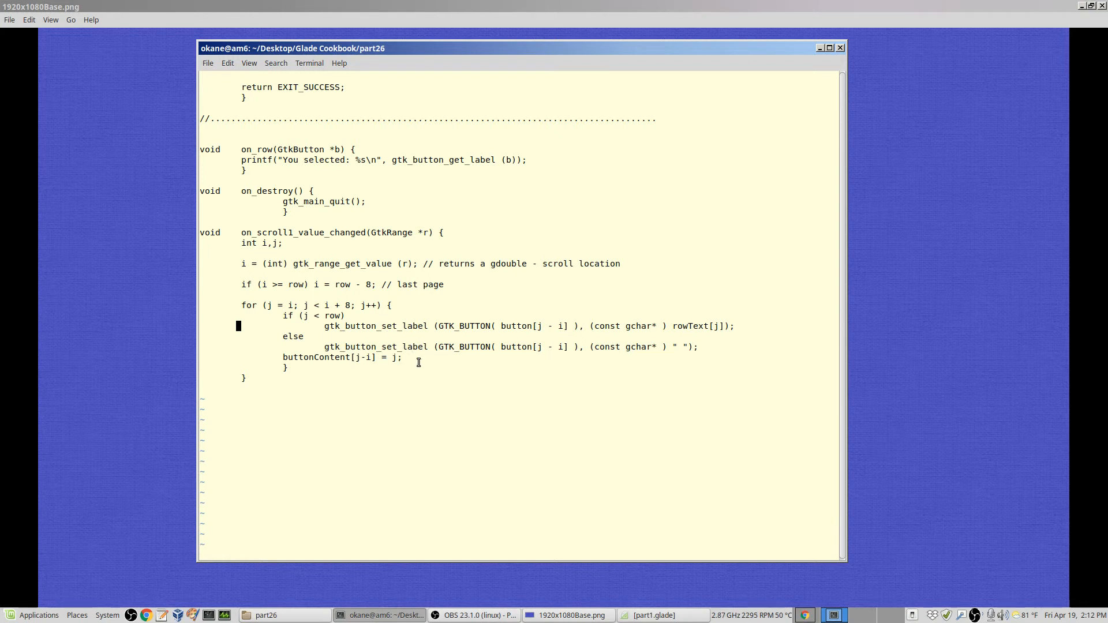
{"action": "mouse_move", "coordinate": [279, 314]}
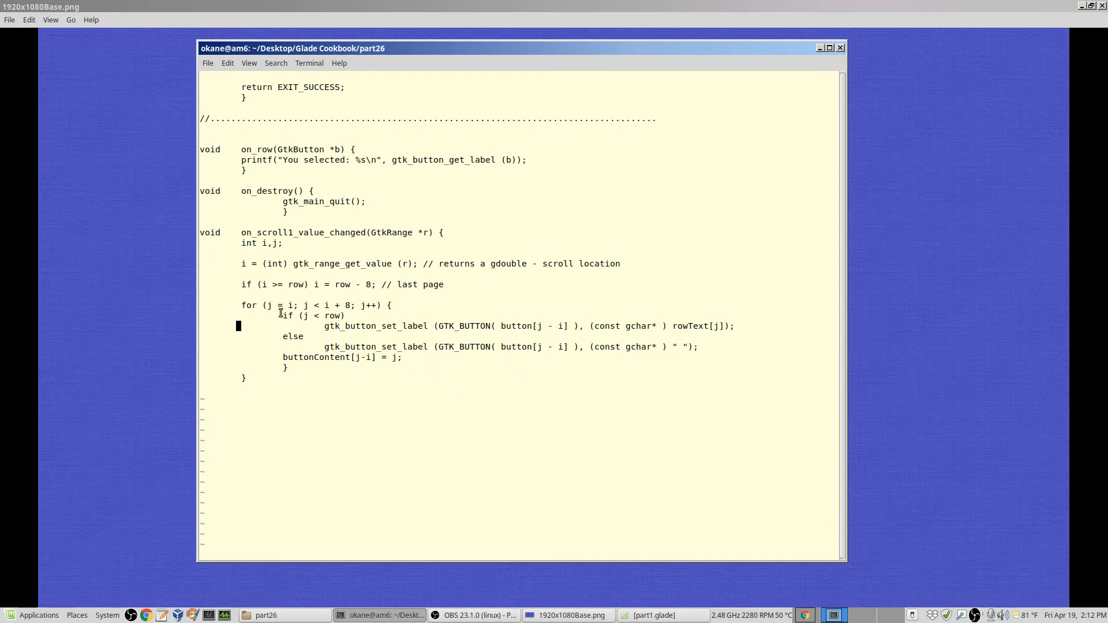
{"action": "mouse_move", "coordinate": [327, 293]}
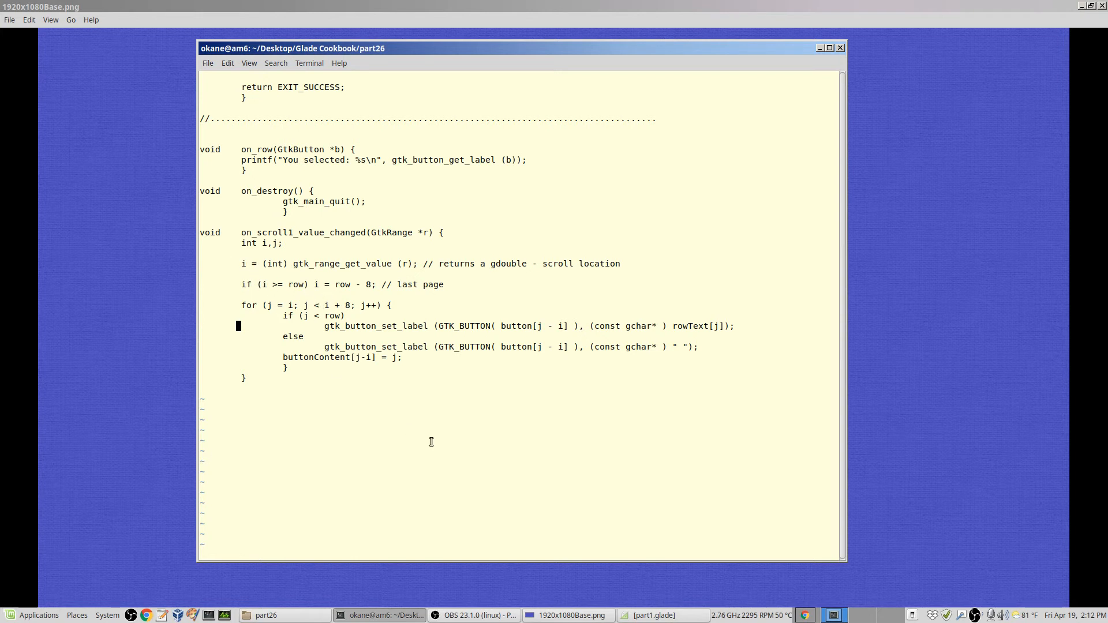
{"action": "mouse_move", "coordinate": [531, 415]}
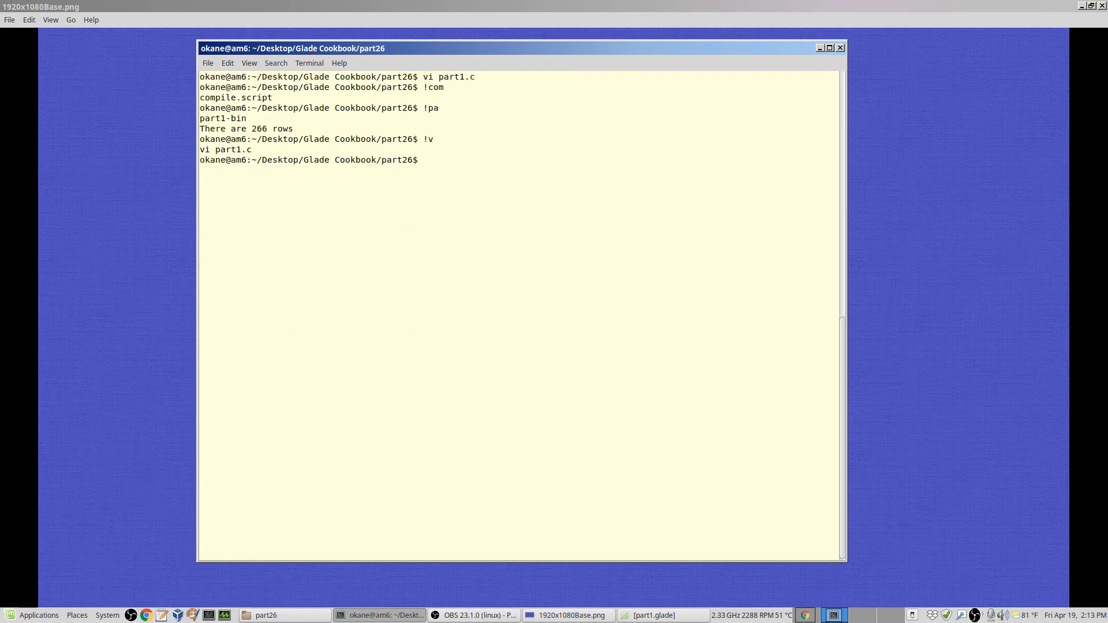
Step: Recompile part1.c by running !com (compile.script)
{"action": "type", "text": "!com"}
{"action": "type", "text": "!pa"}
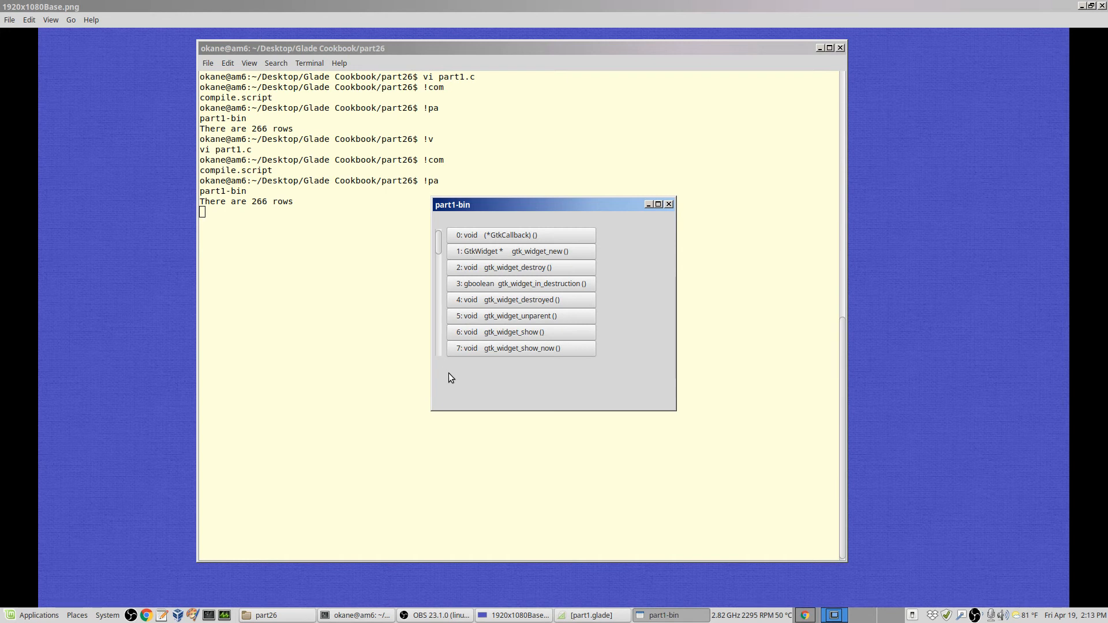
{"action": "mouse_move", "coordinate": [510, 242]}
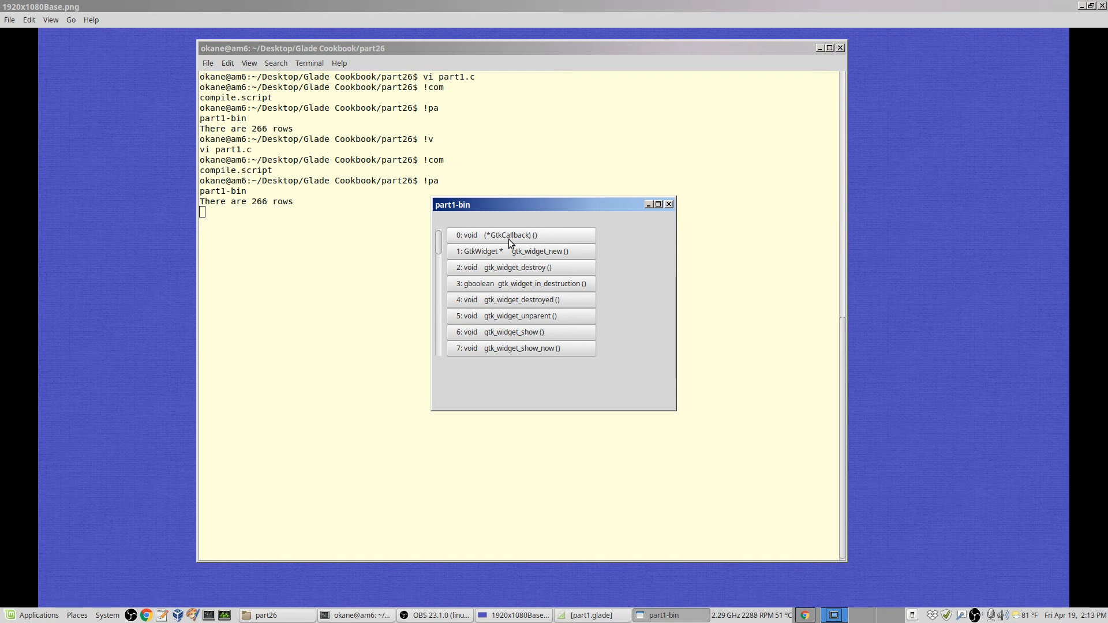
{"action": "mouse_move", "coordinate": [640, 361]}
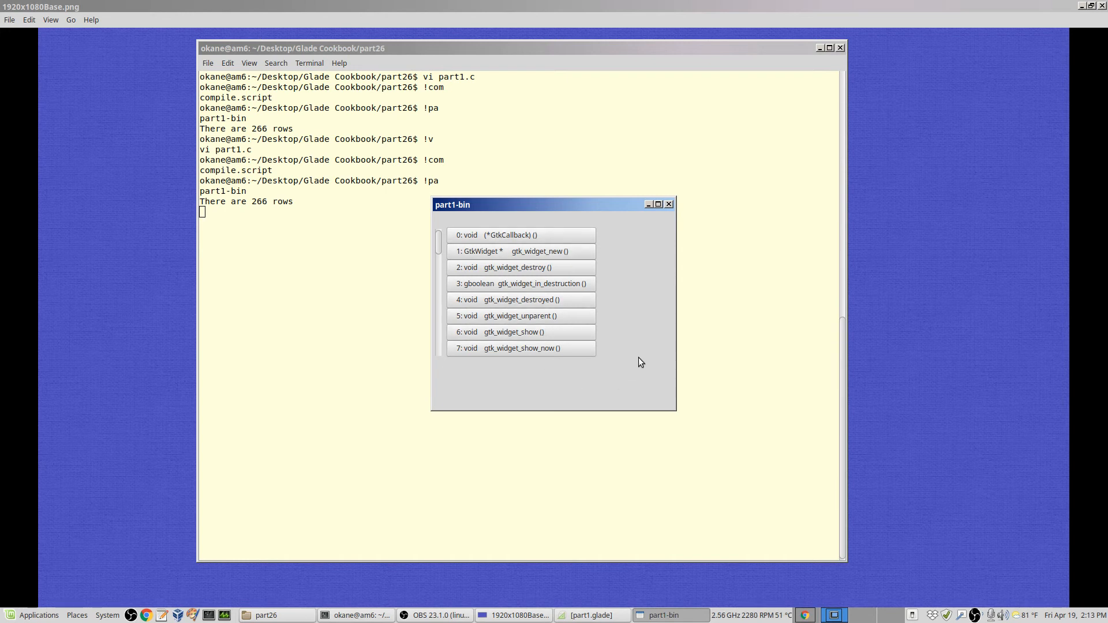
{"action": "mouse_move", "coordinate": [517, 307]}
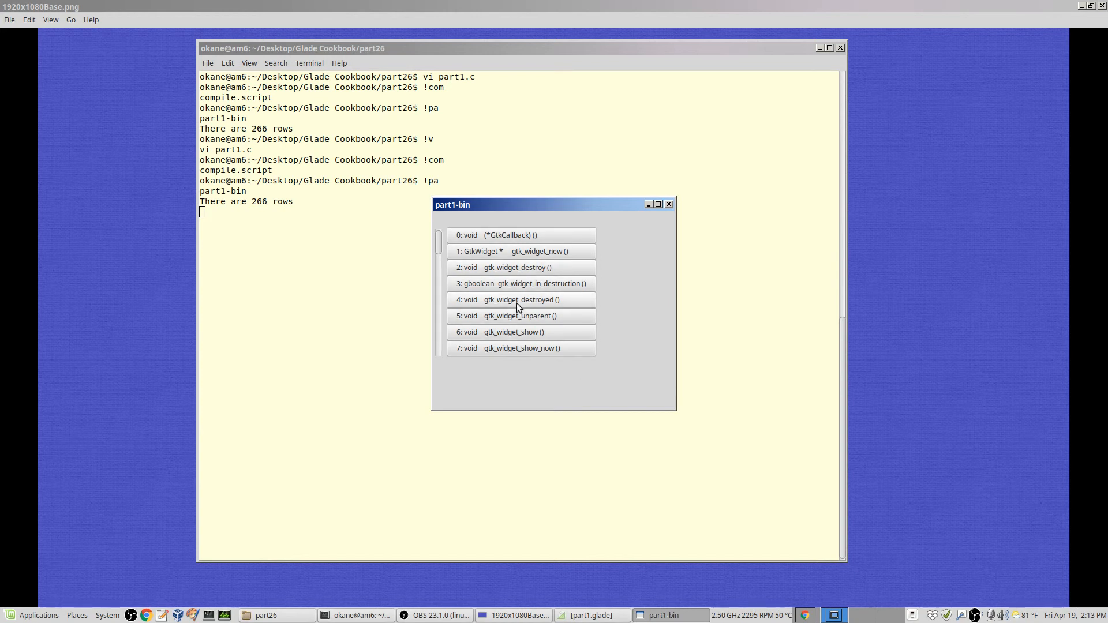
Step: Select rows 4 (twice), 5 and 6 so they print as selections in the terminal
{"action": "left_click", "coordinate": [521, 299]}
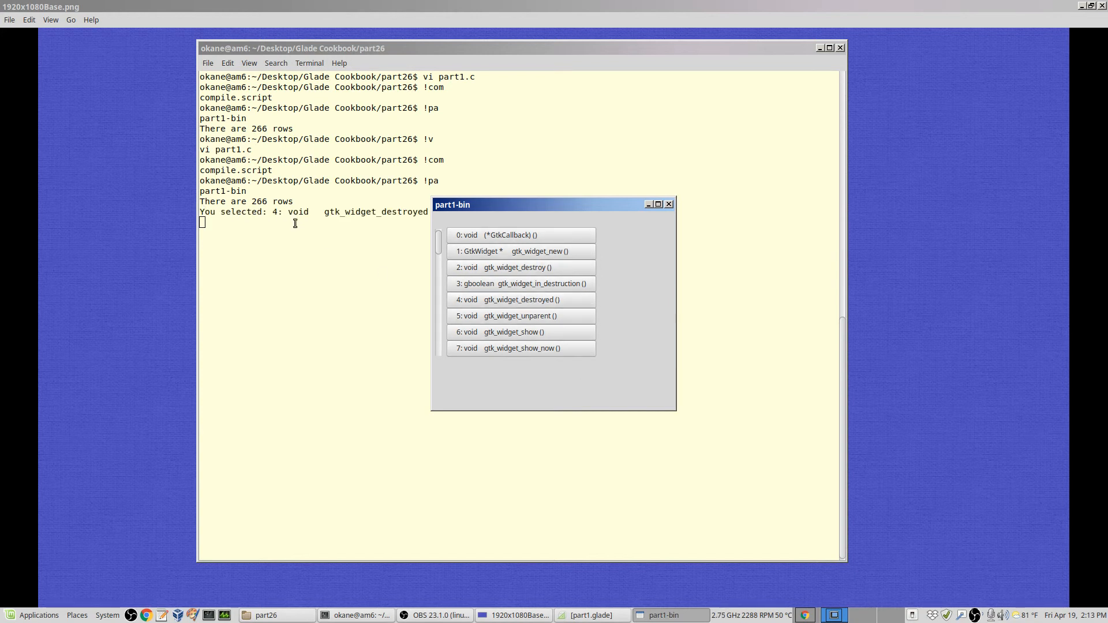
{"action": "mouse_move", "coordinate": [401, 291]}
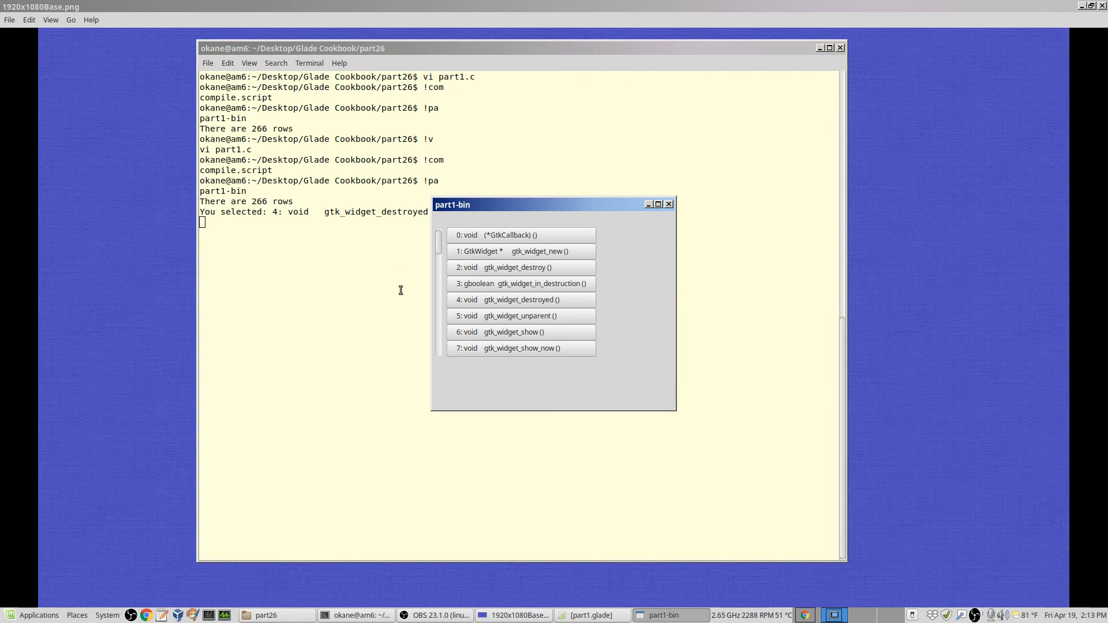
{"action": "left_click", "coordinate": [521, 300]}
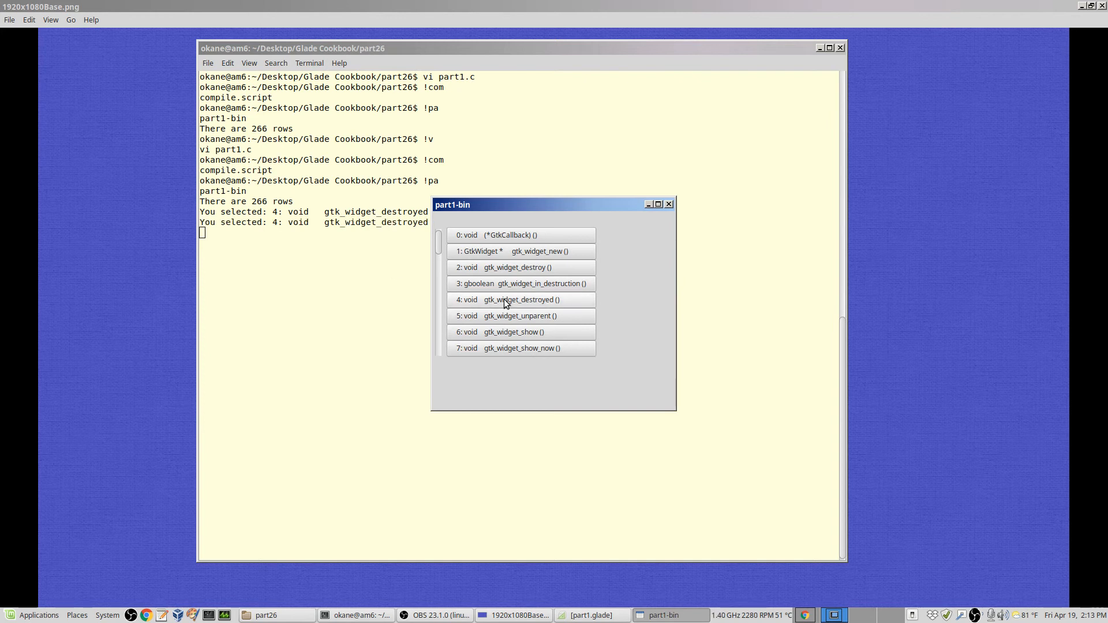
{"action": "left_click", "coordinate": [521, 316]}
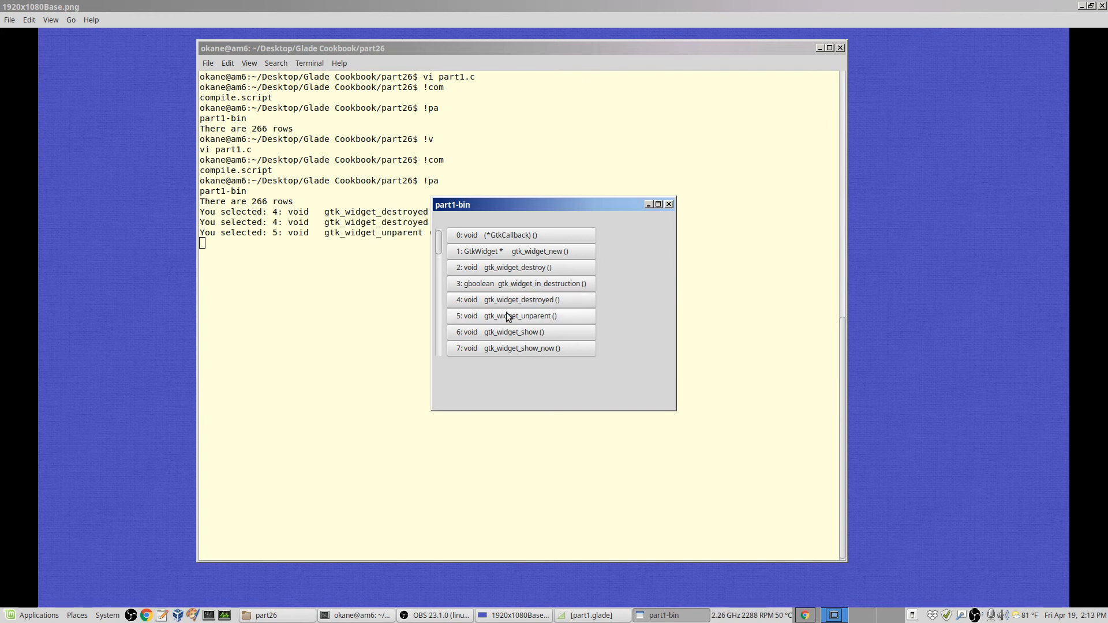
{"action": "left_click", "coordinate": [521, 250]}
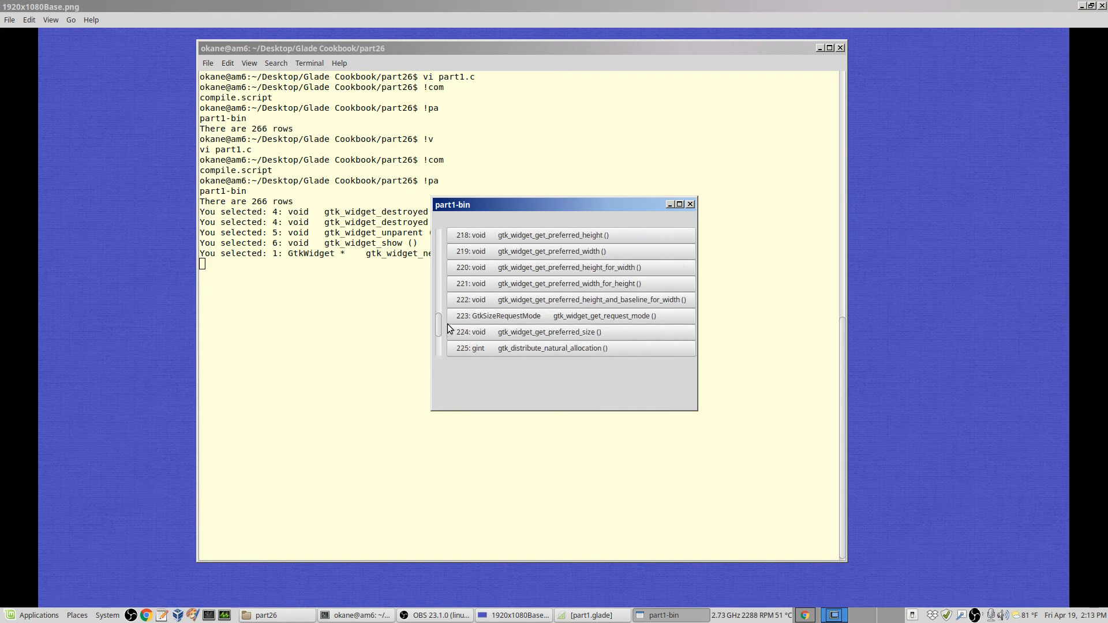
Step: Scroll deeper into the list and select rows 117 and 118
{"action": "scroll", "scroll_direction": "down", "scroll_amount": 3}
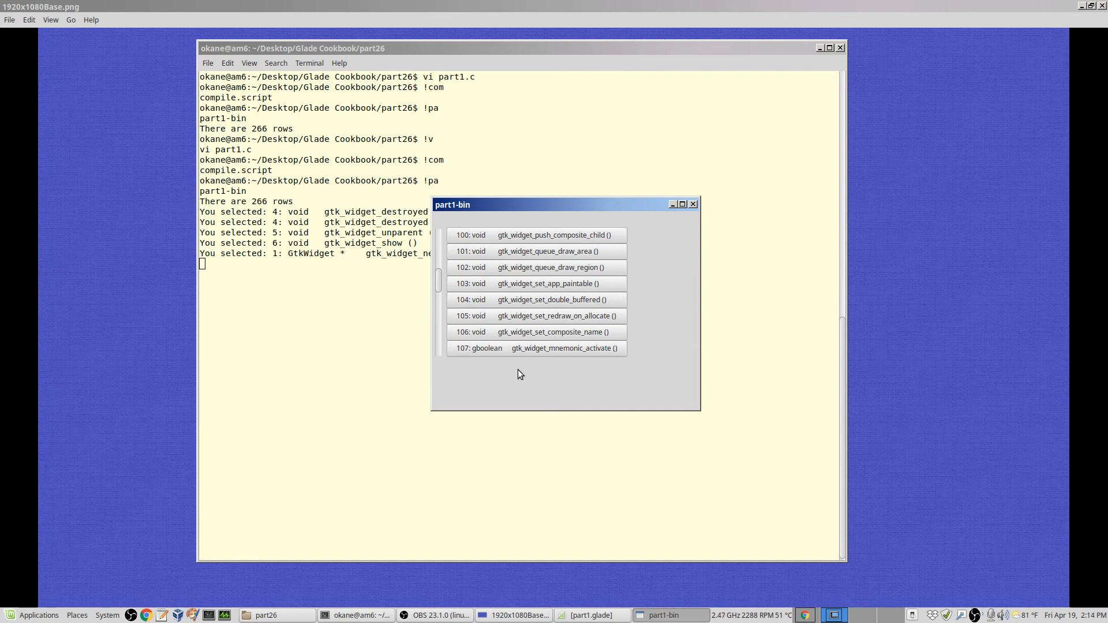
{"action": "mouse_move", "coordinate": [380, 287]}
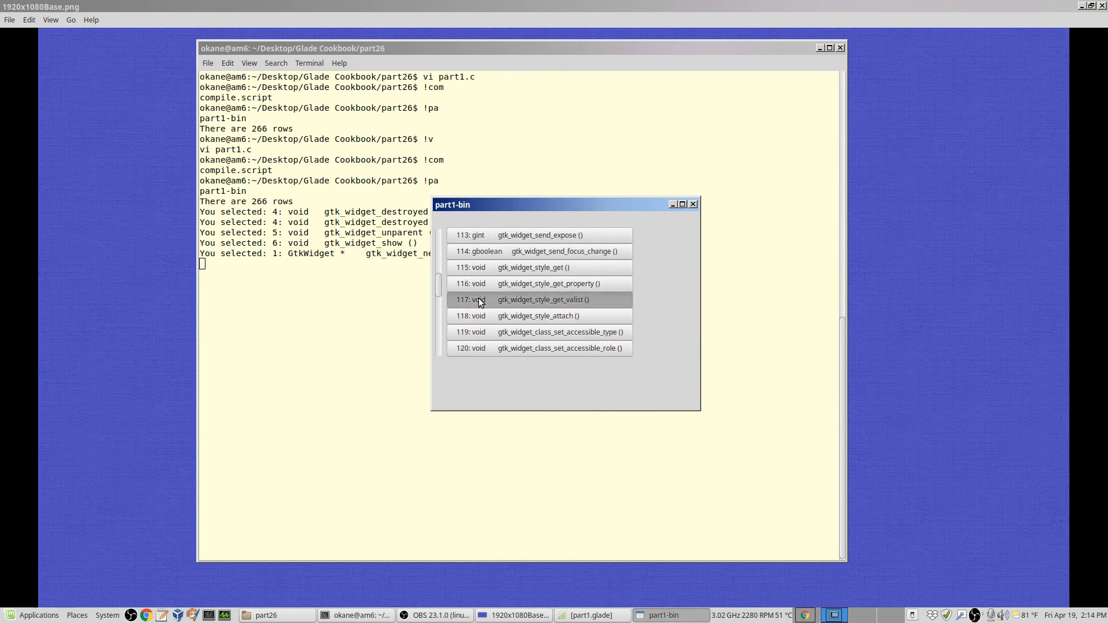
{"action": "left_click", "coordinate": [539, 299]}
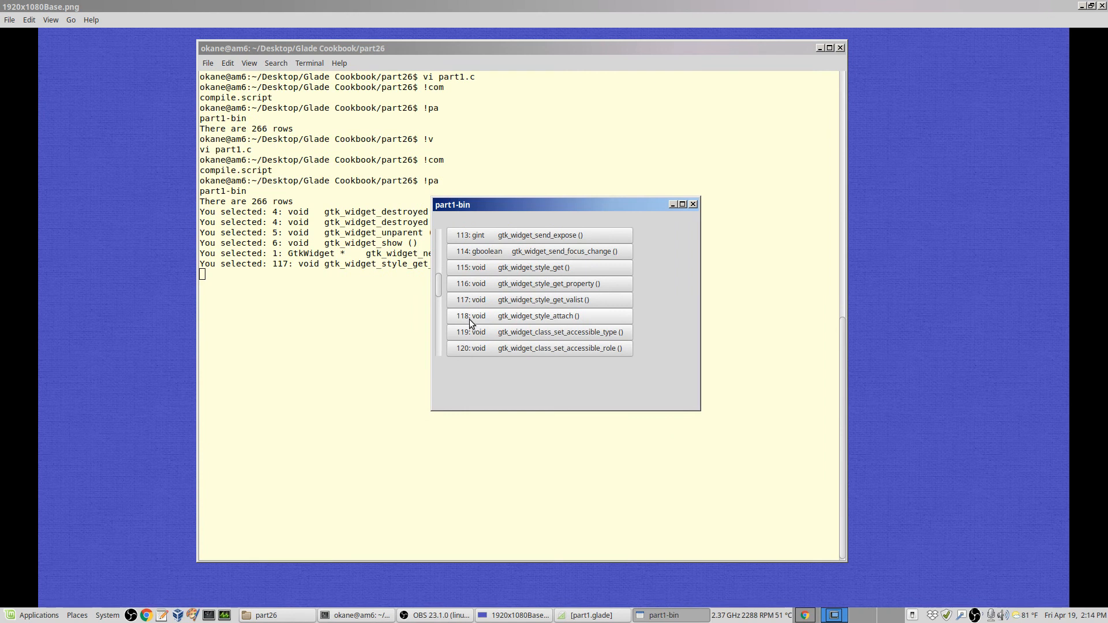
{"action": "left_click", "coordinate": [537, 331]}
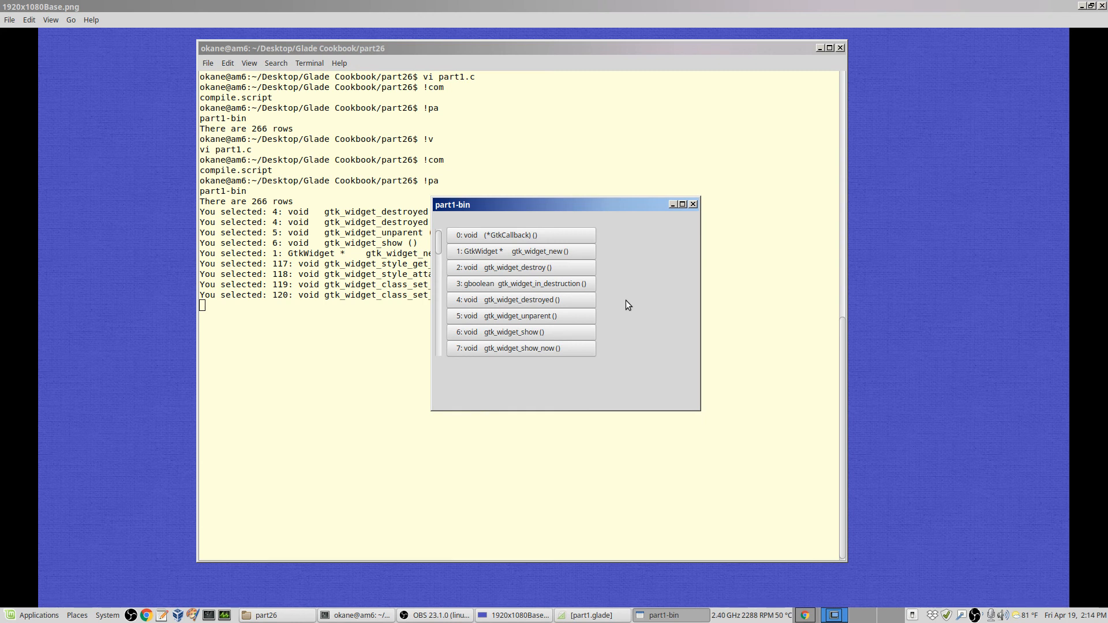
{"action": "mouse_move", "coordinate": [438, 251]}
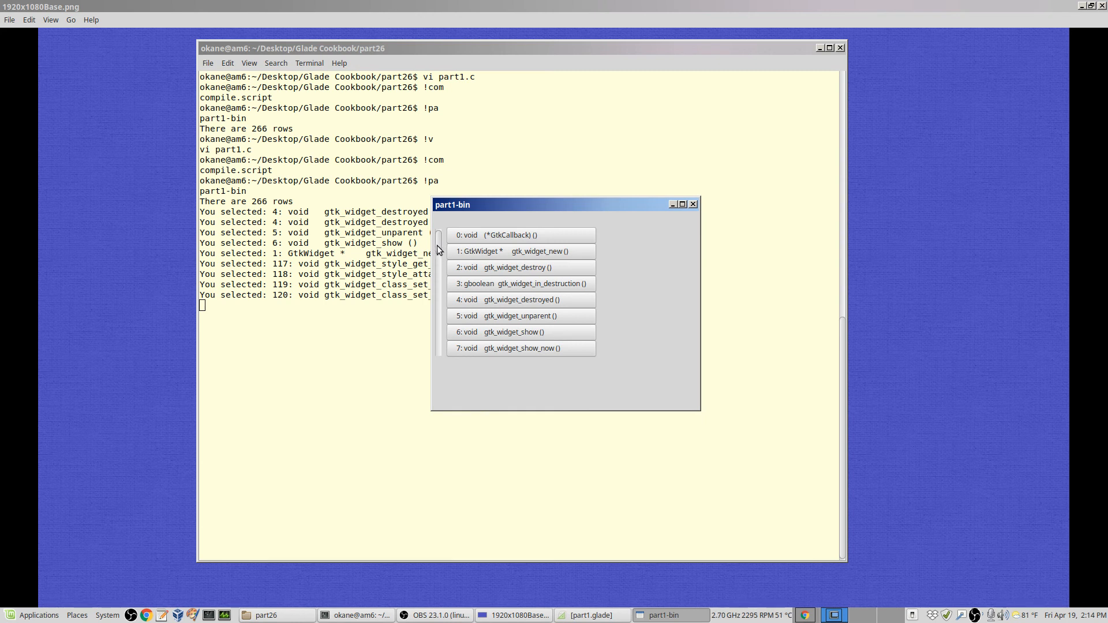